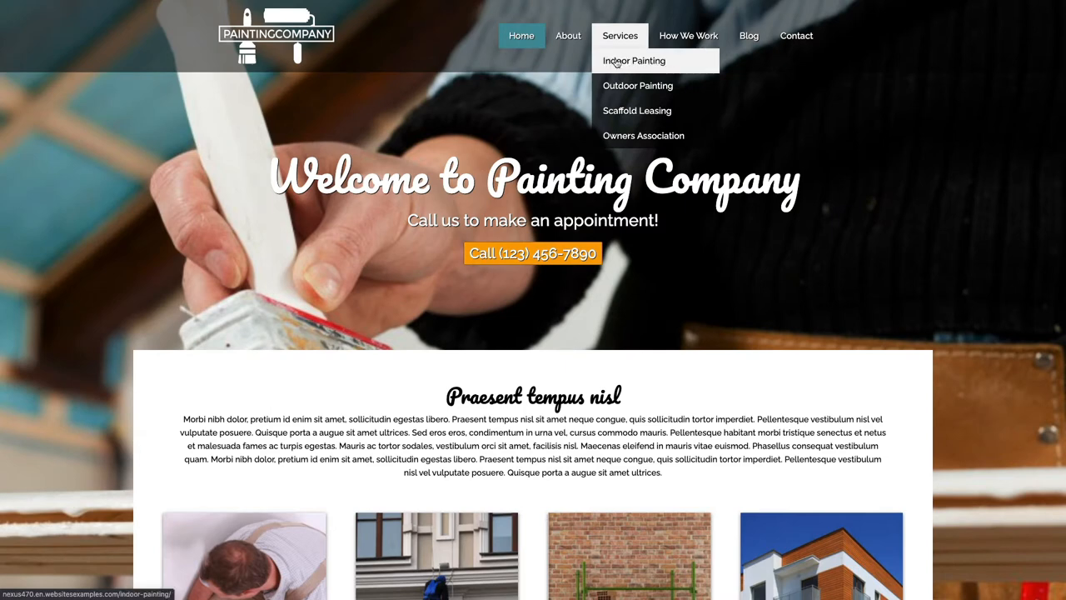
mouse_move(638, 110)
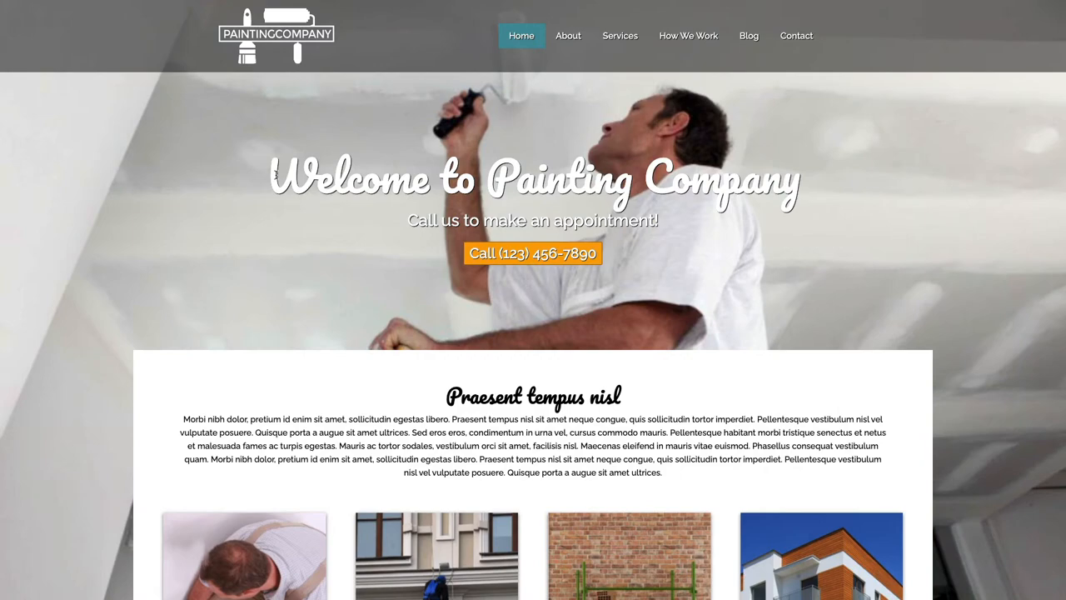
mouse_move(529, 285)
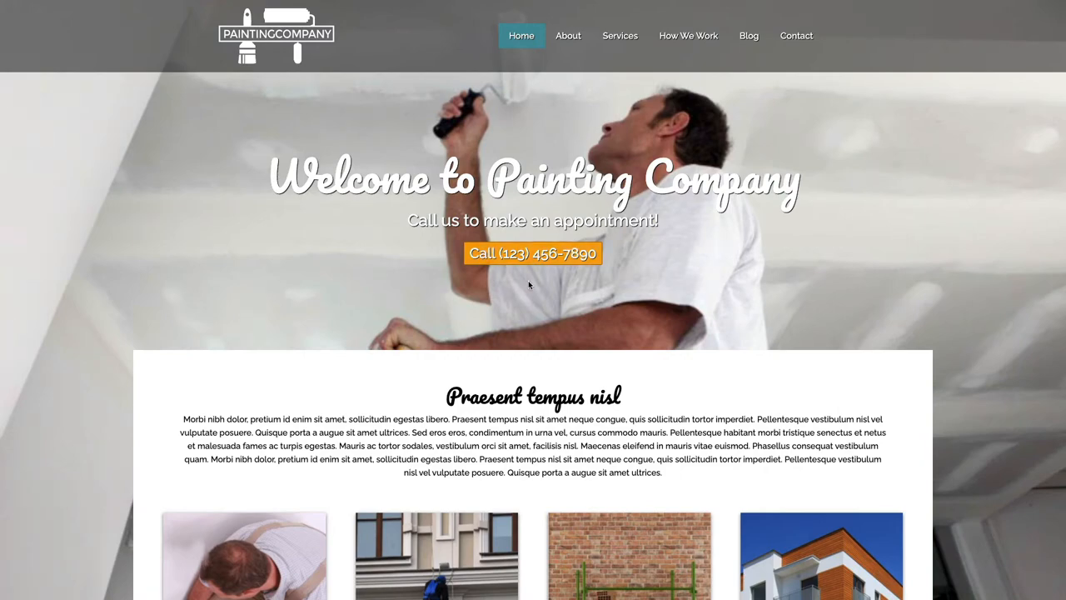
Step: Go to the site's /wp-login.php page and log in with the admin username and password
scroll("down", 3)
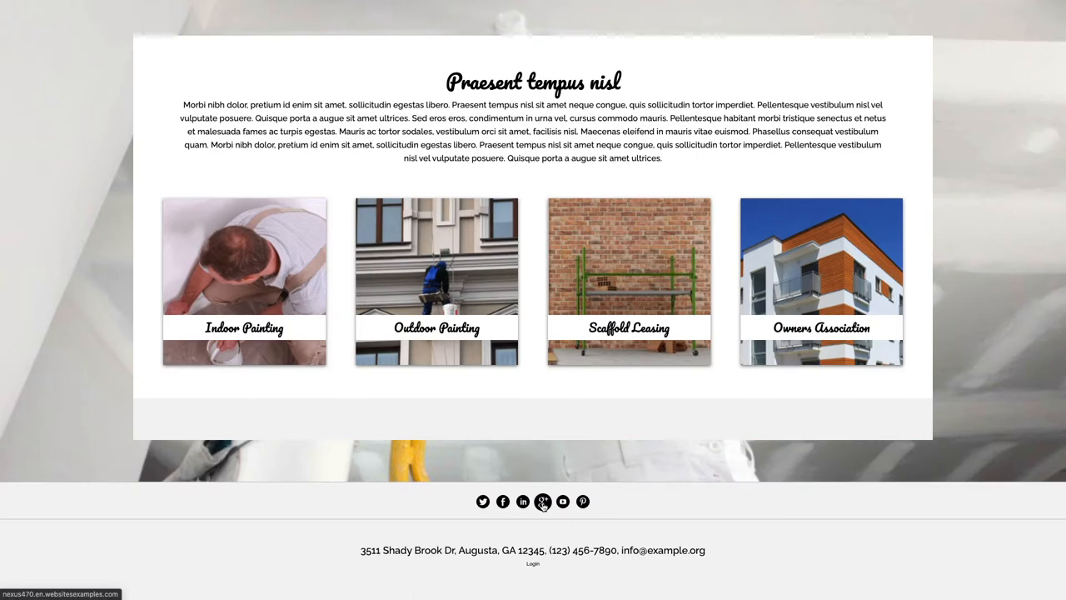
mouse_move(583, 501)
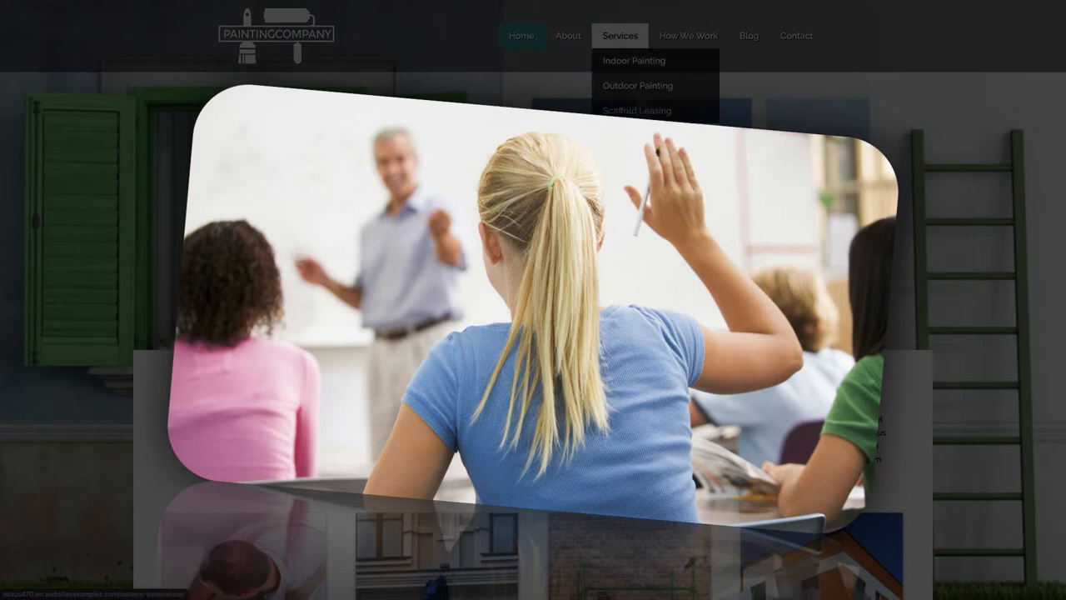
left_click(748, 35)
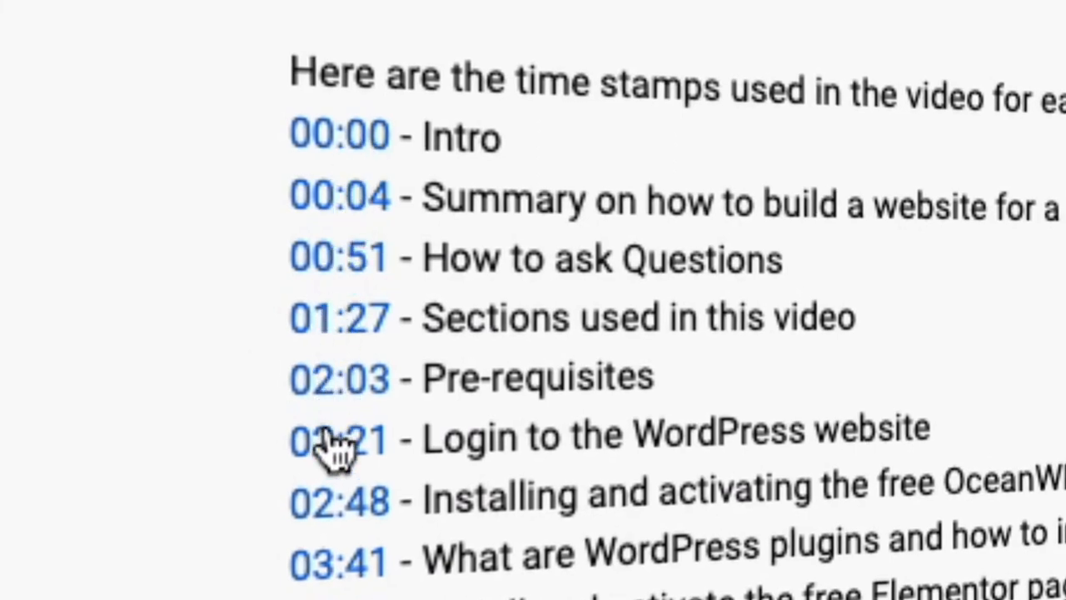
scroll("down", 3)
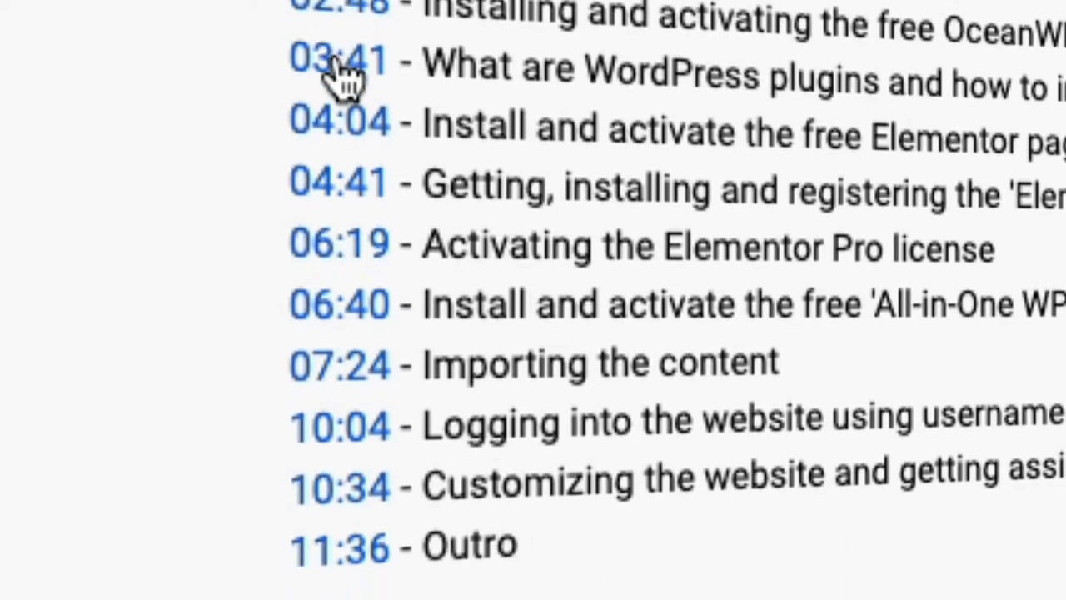
mouse_move(337, 242)
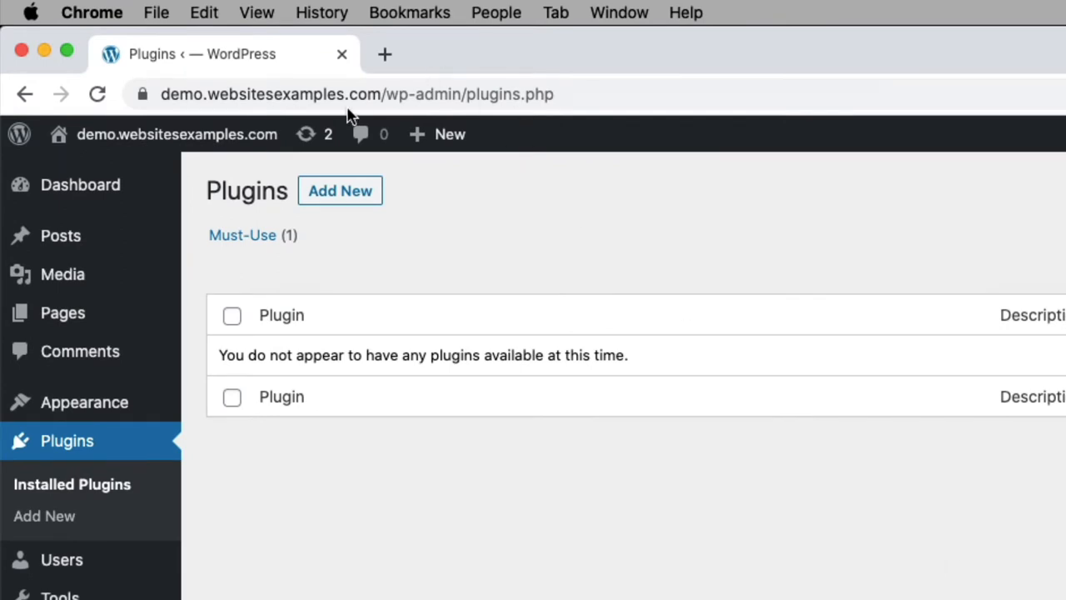
left_click(358, 93)
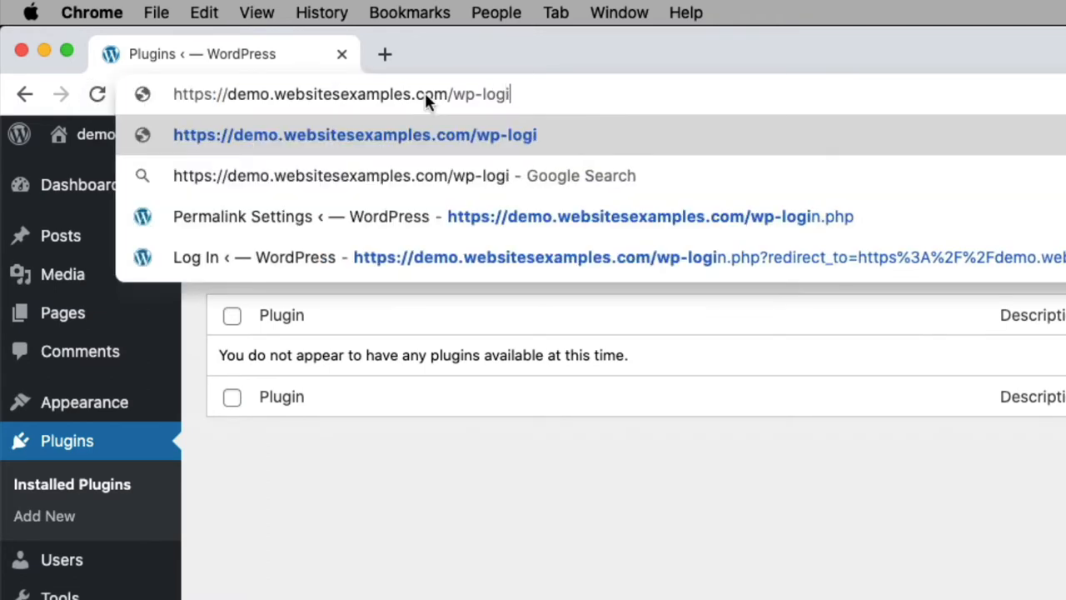
type("n.php")
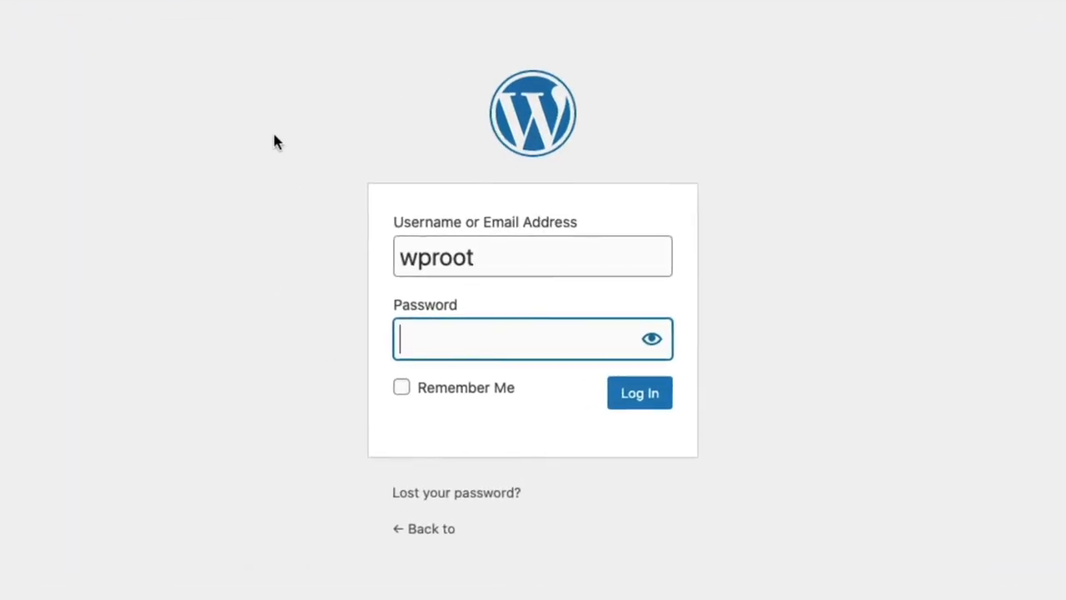
left_click(639, 393)
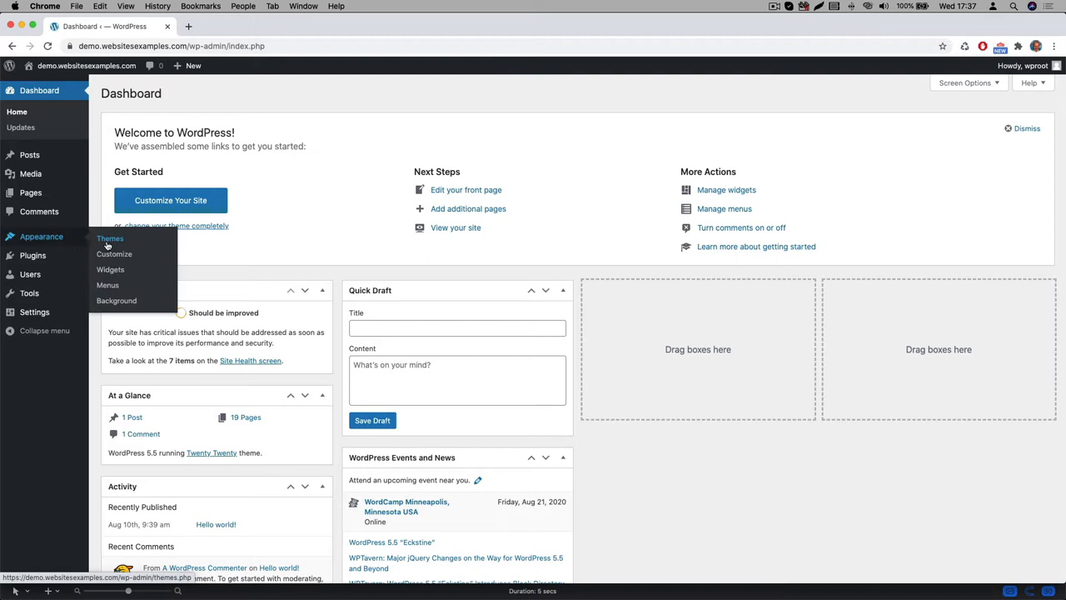
Step: From Appearance > Themes, find OceanWP, install it and activate it
left_click(109, 238)
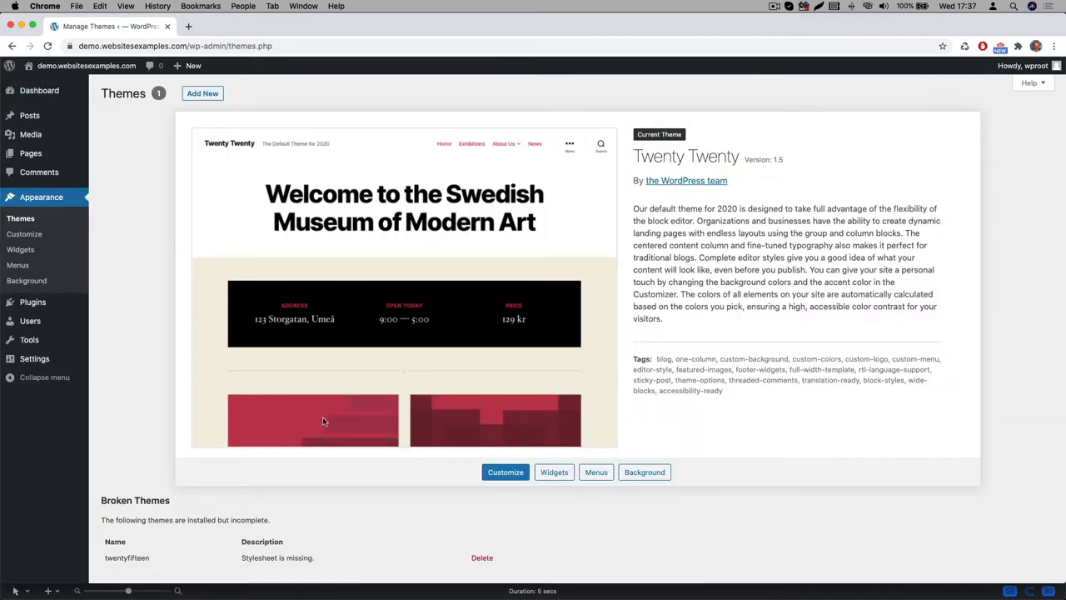
mouse_move(620, 153)
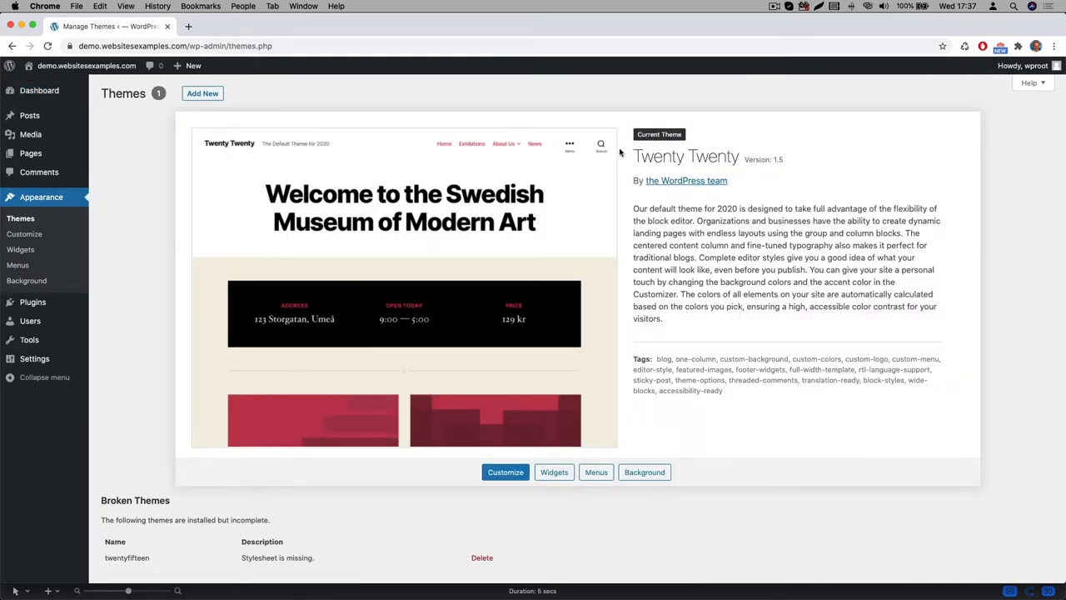
mouse_move(621, 167)
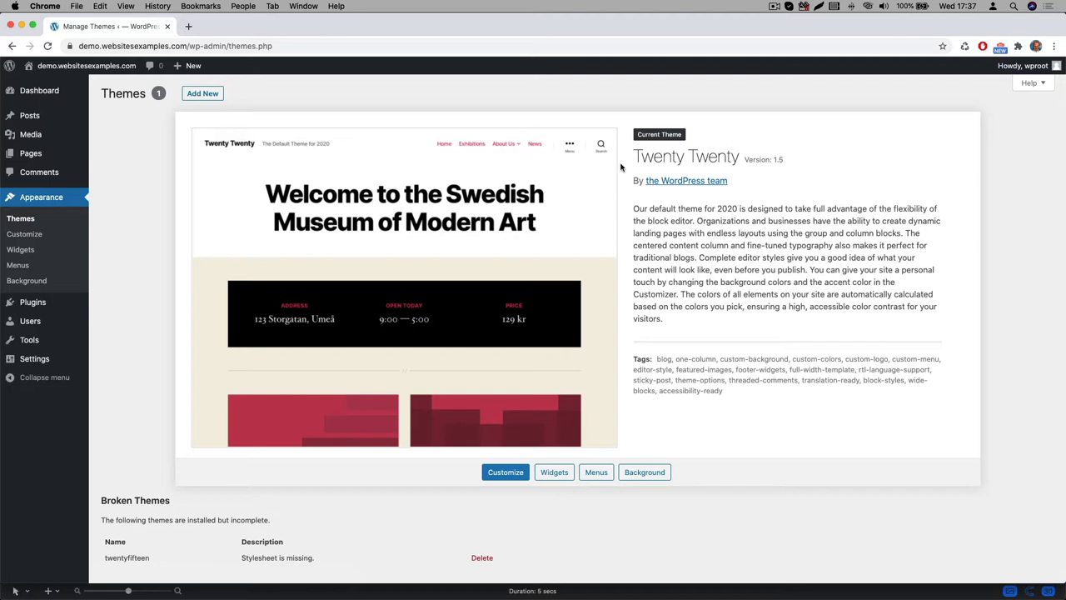
double_click(686, 156)
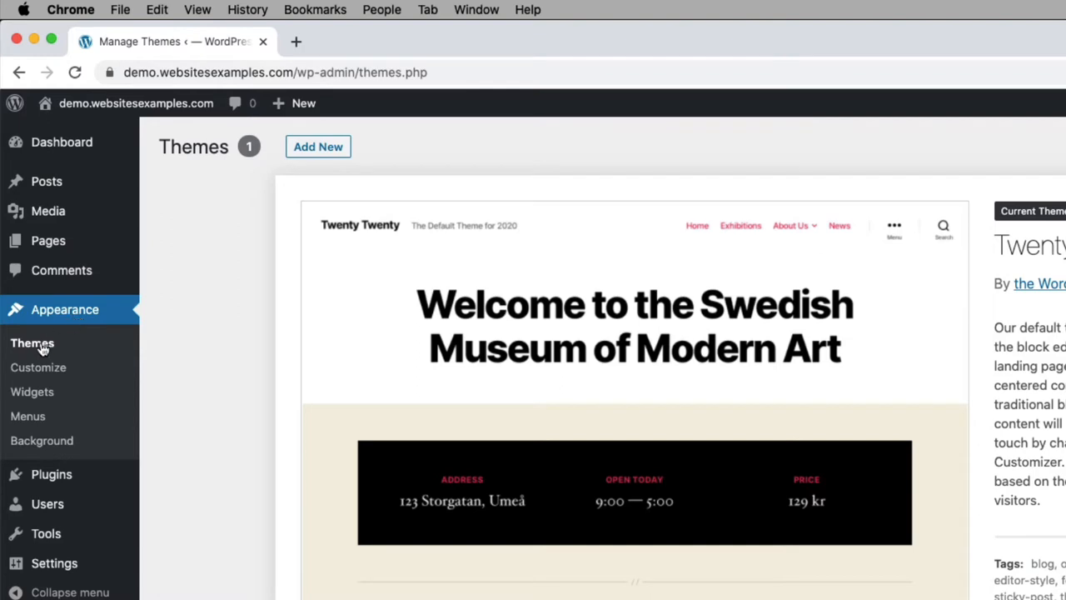
mouse_move(164, 138)
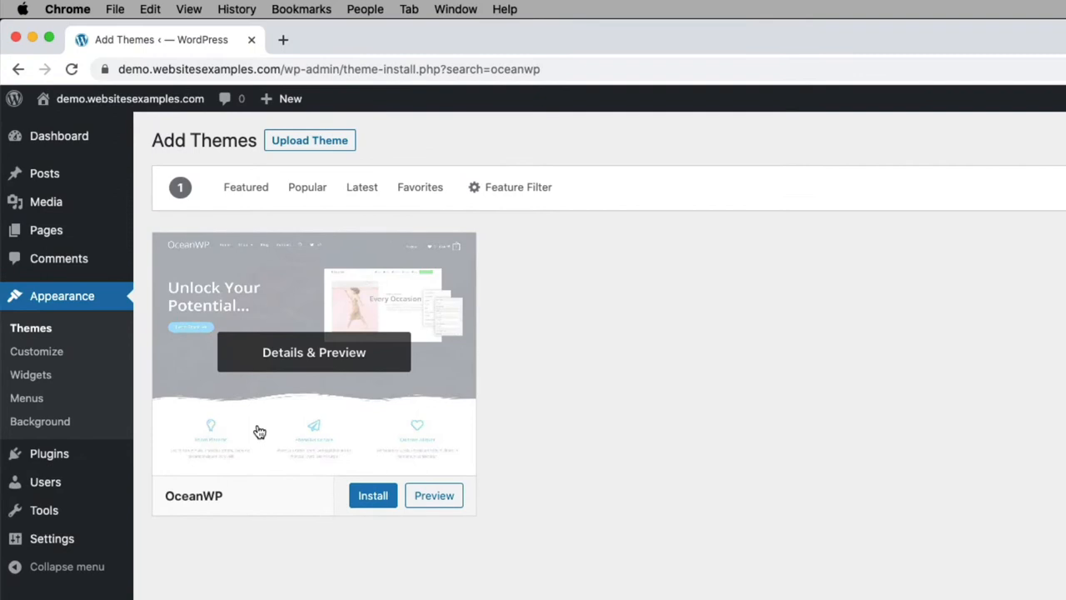
left_click(372, 495)
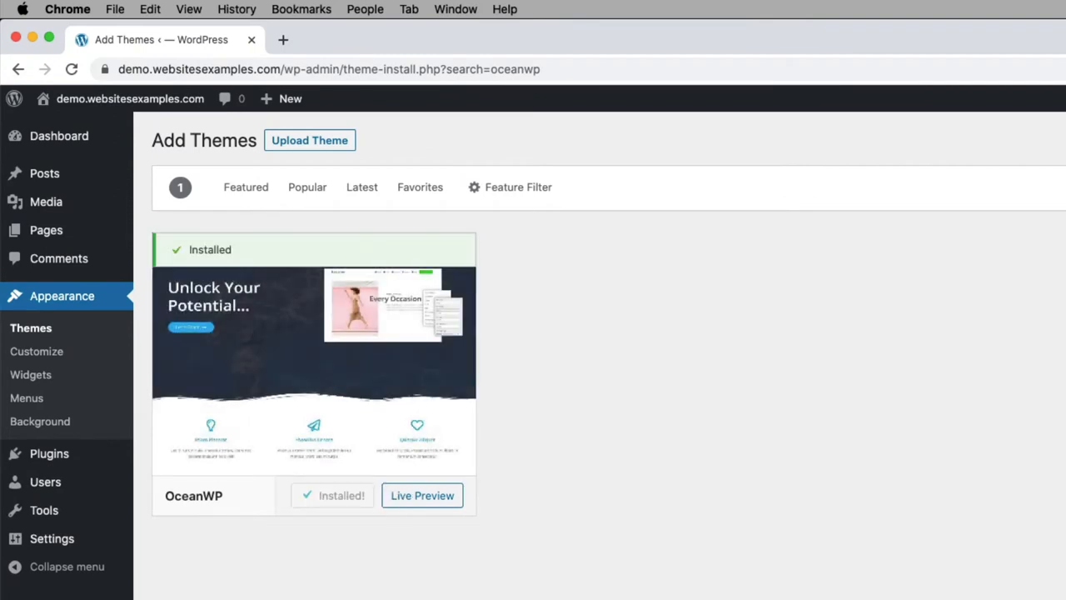
mouse_move(314, 358)
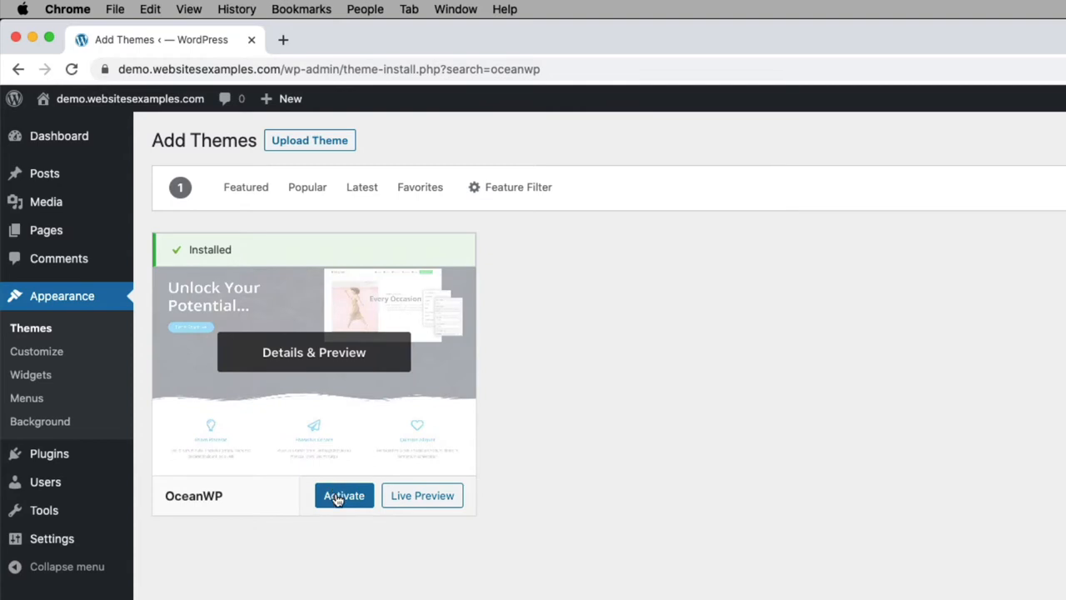
left_click(344, 495)
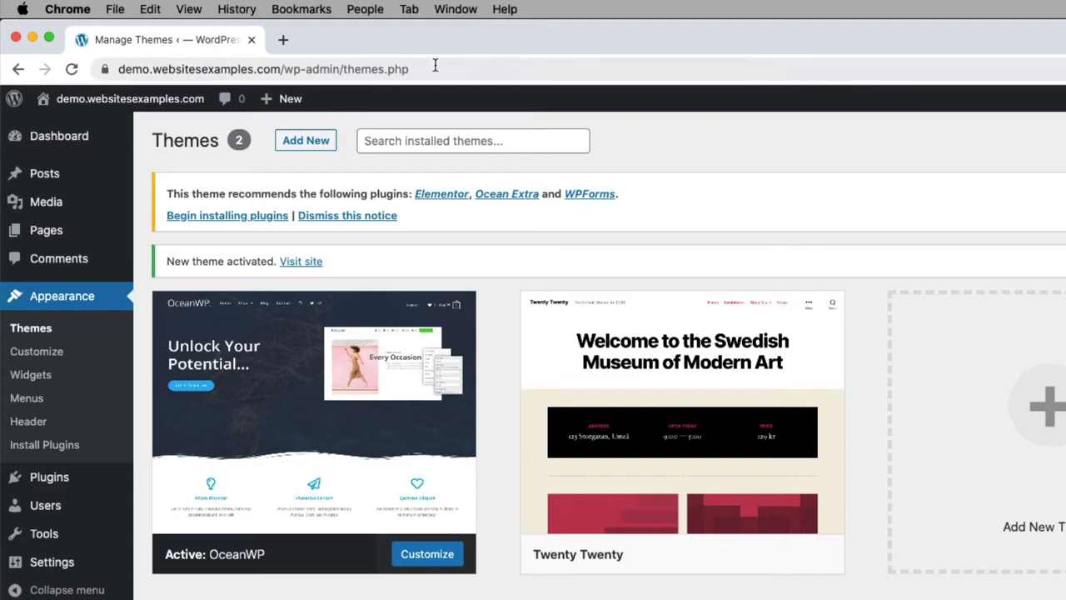
mouse_move(373, 73)
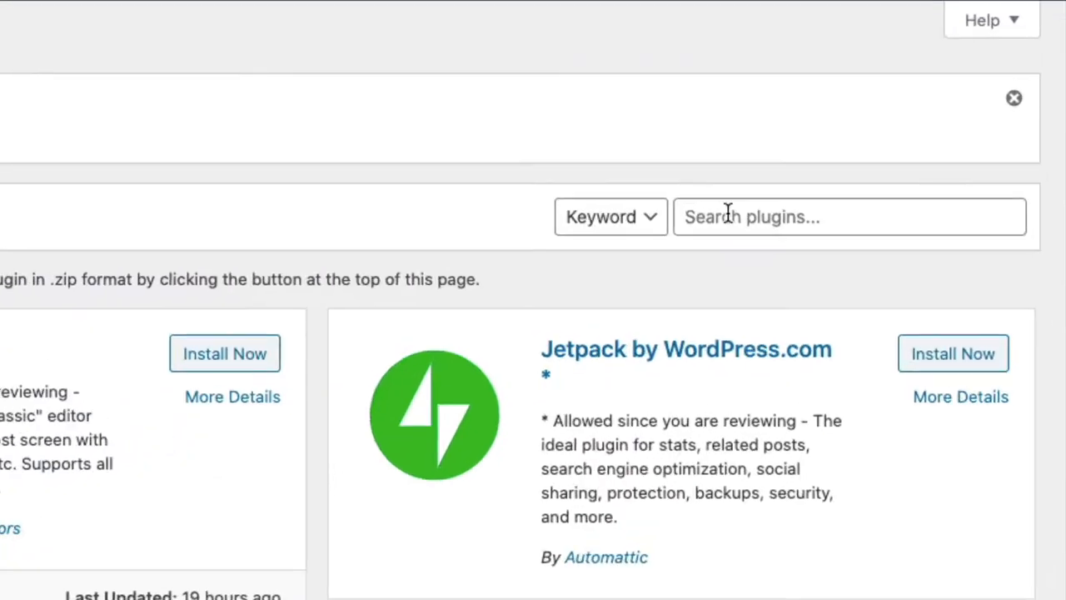
Step: Search plugins for 'elementor', then install and activate Elementor Page Builder
left_click(833, 217)
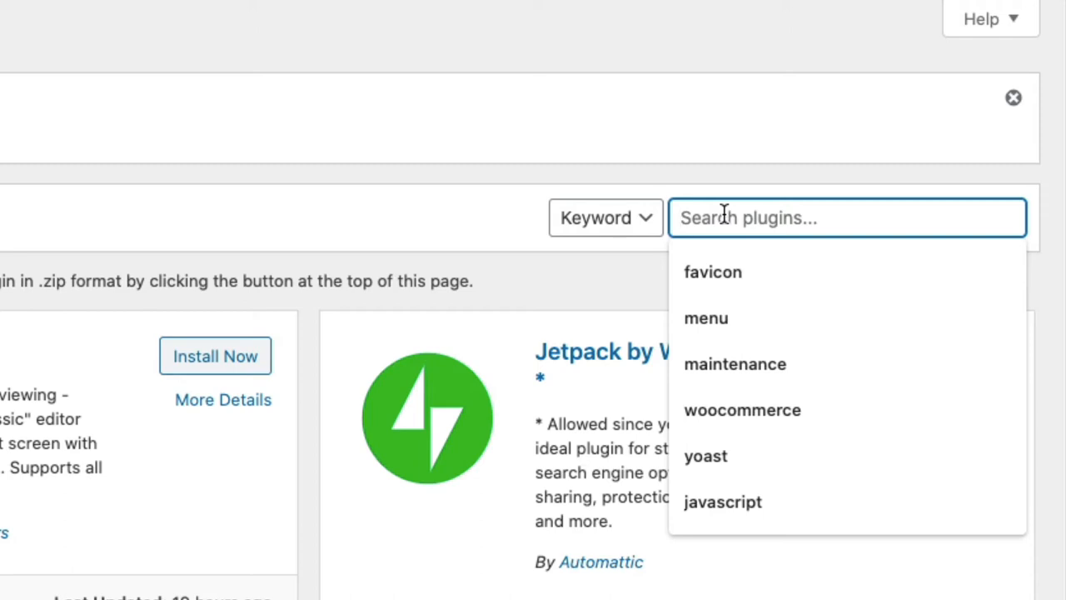
type("elementor")
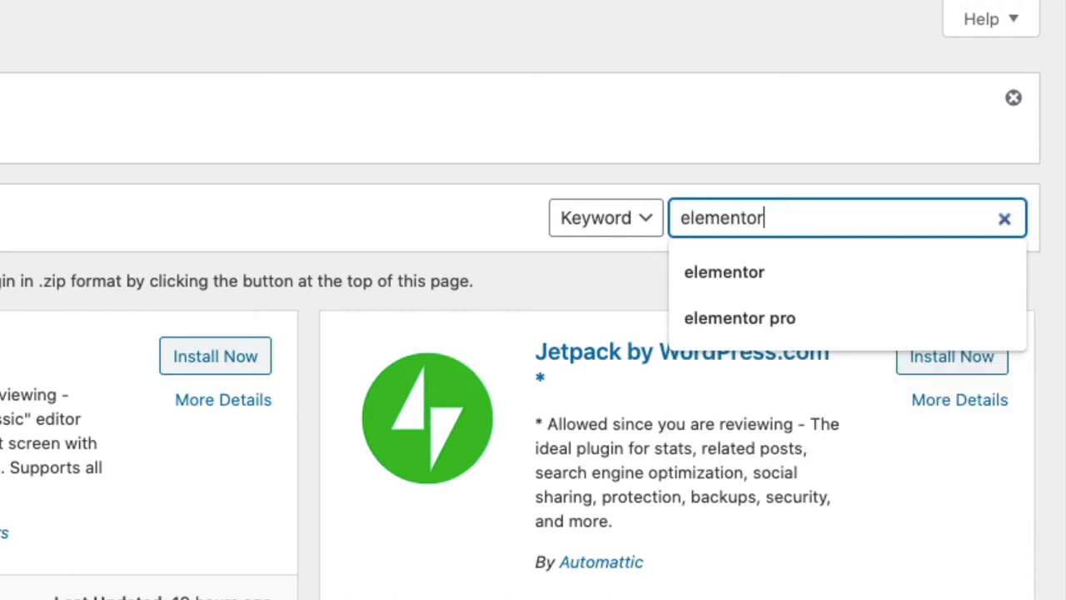
left_click(724, 271)
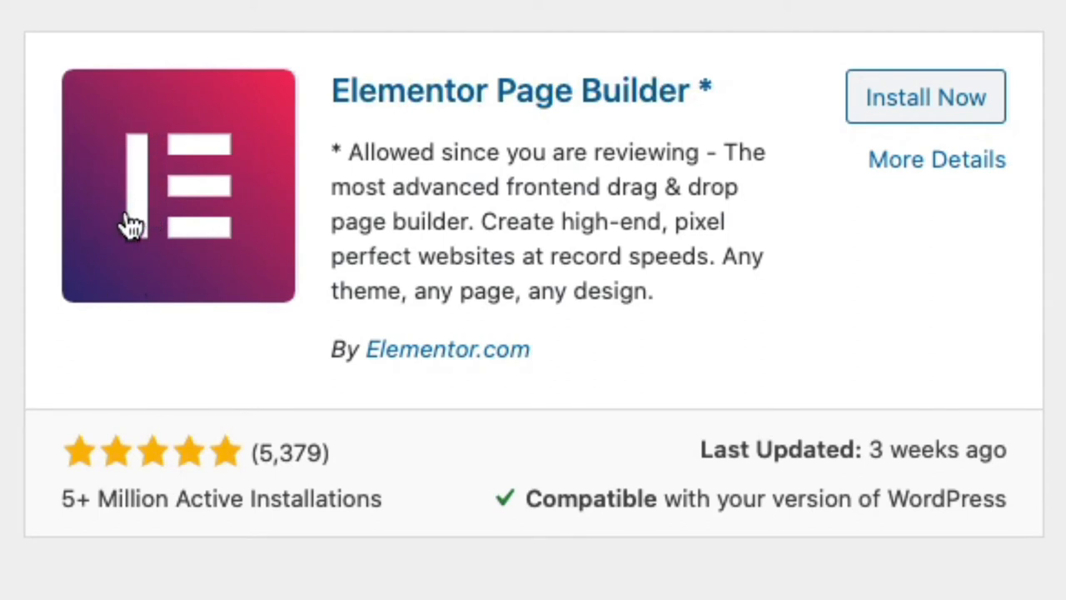
mouse_move(149, 208)
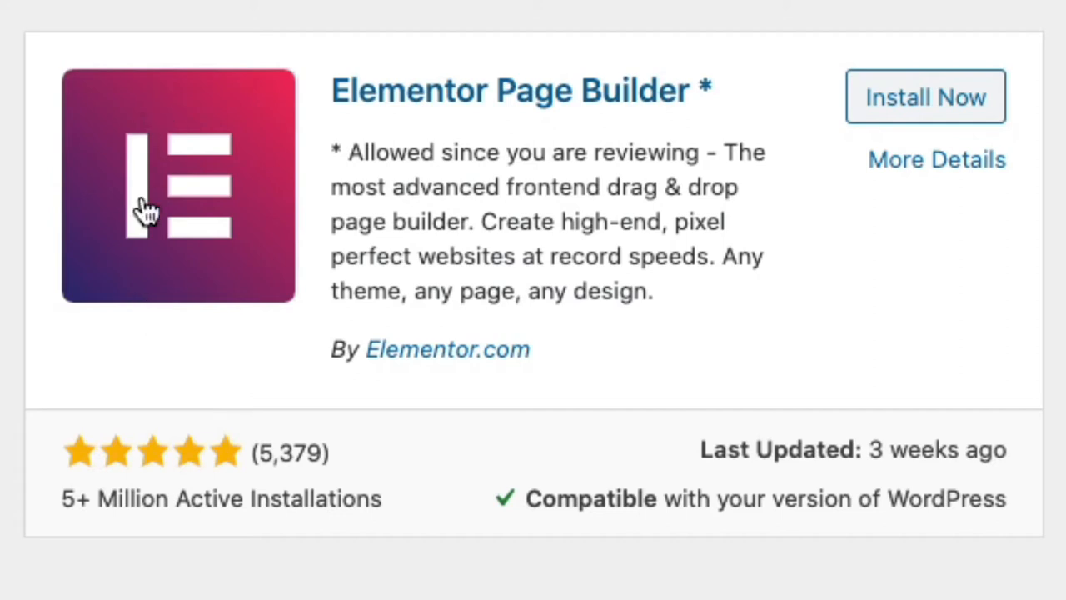
mouse_move(833, 155)
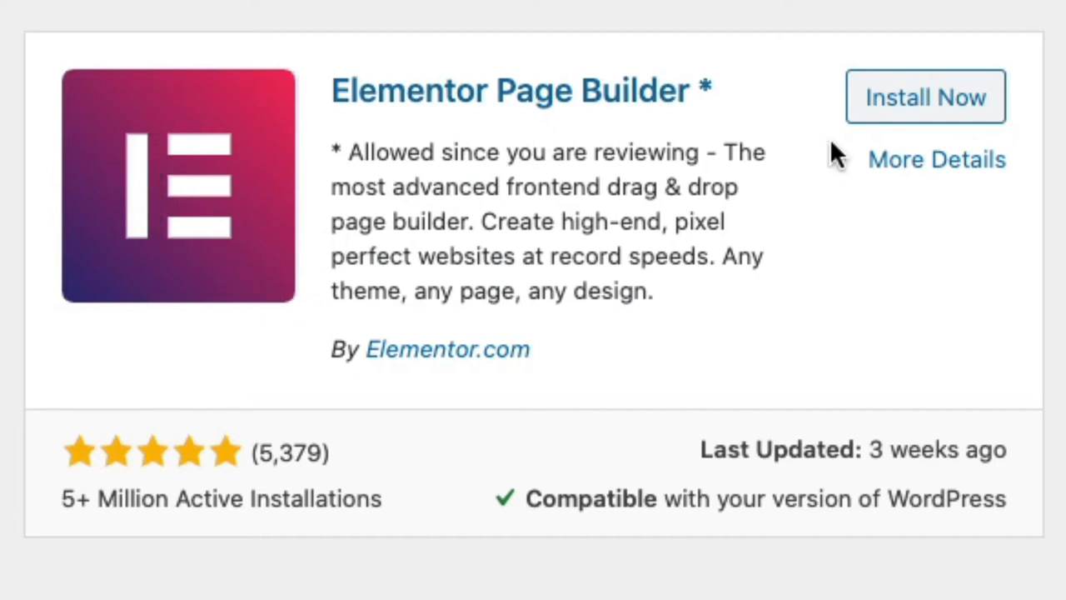
mouse_move(175, 462)
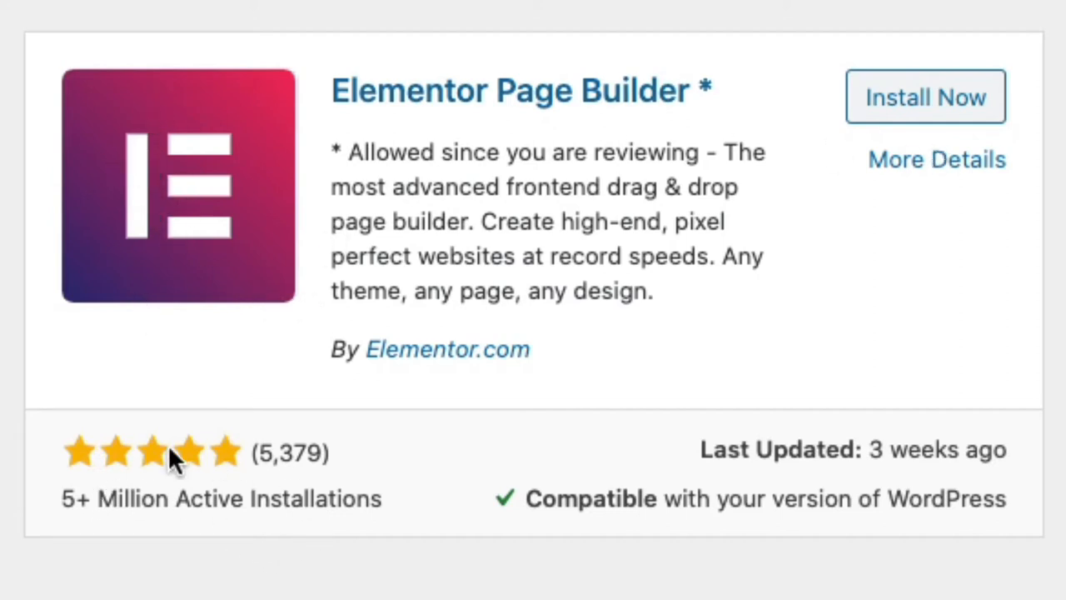
mouse_move(466, 442)
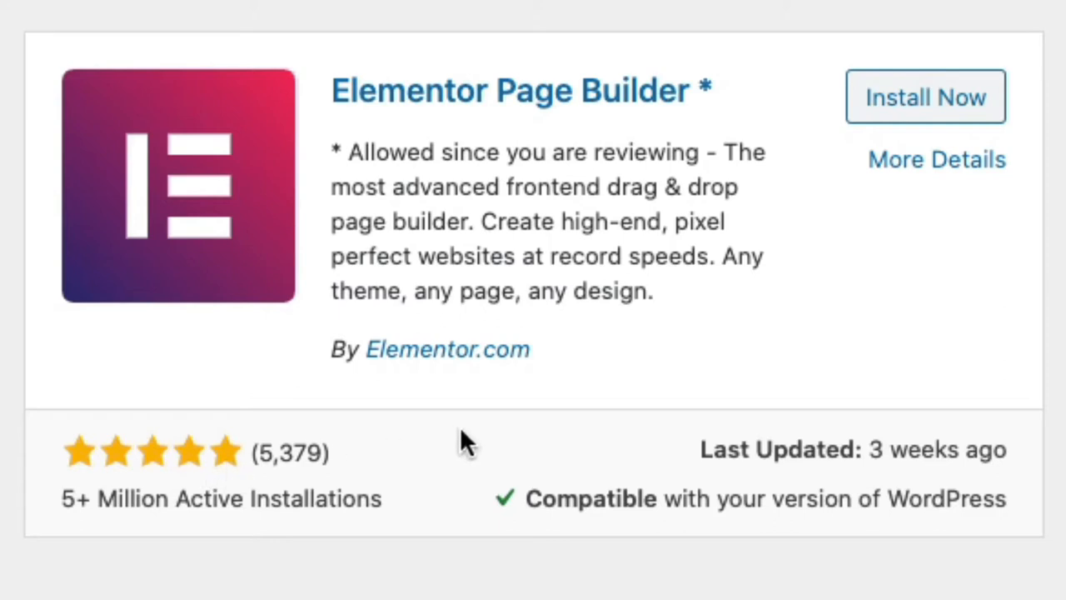
mouse_move(279, 437)
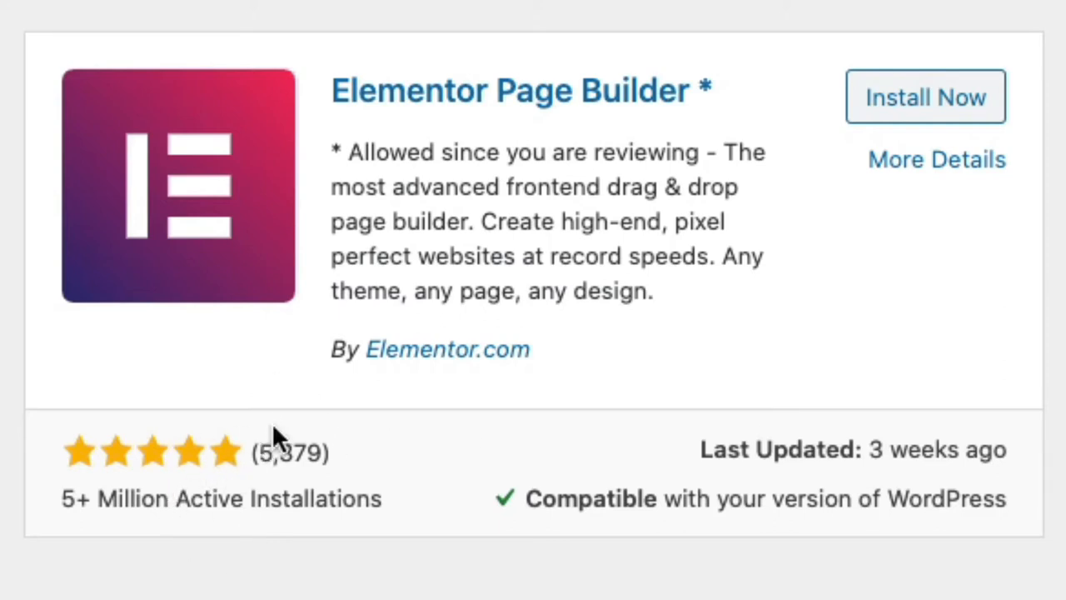
mouse_move(866, 145)
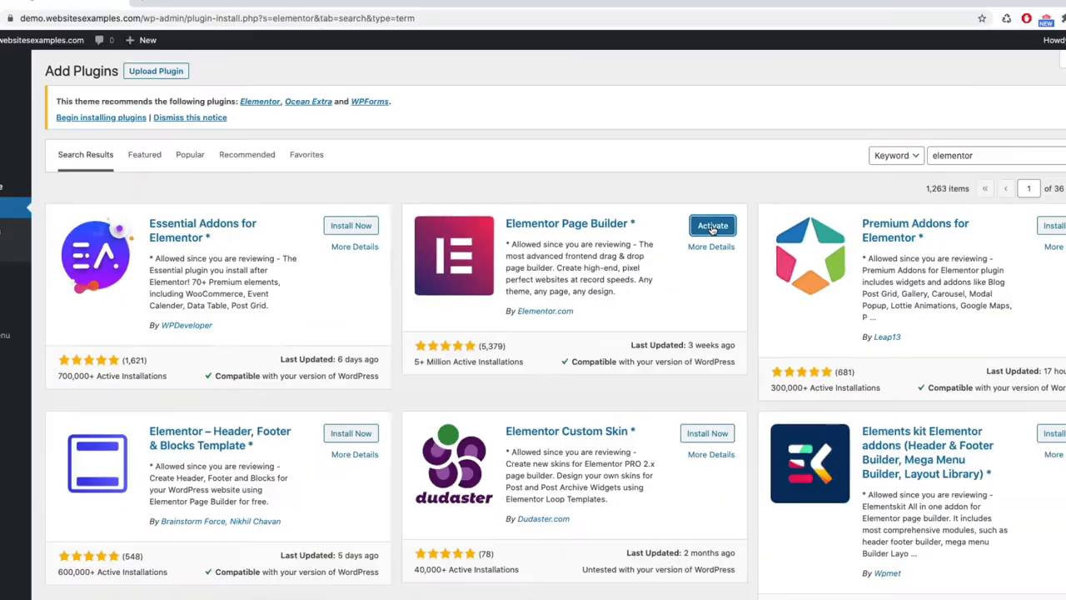
left_click(713, 225)
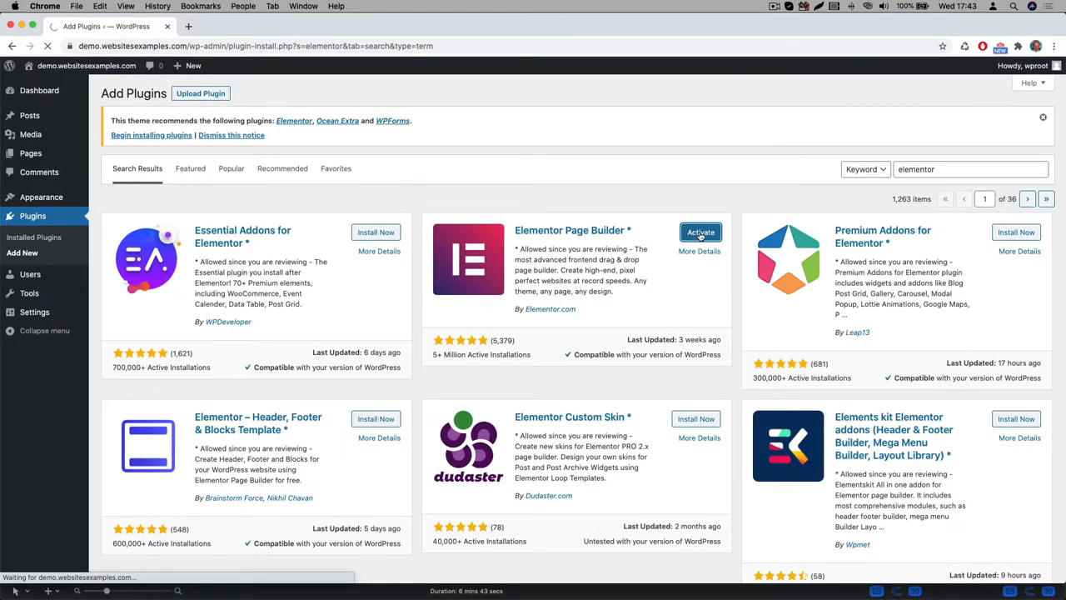
left_click(700, 231)
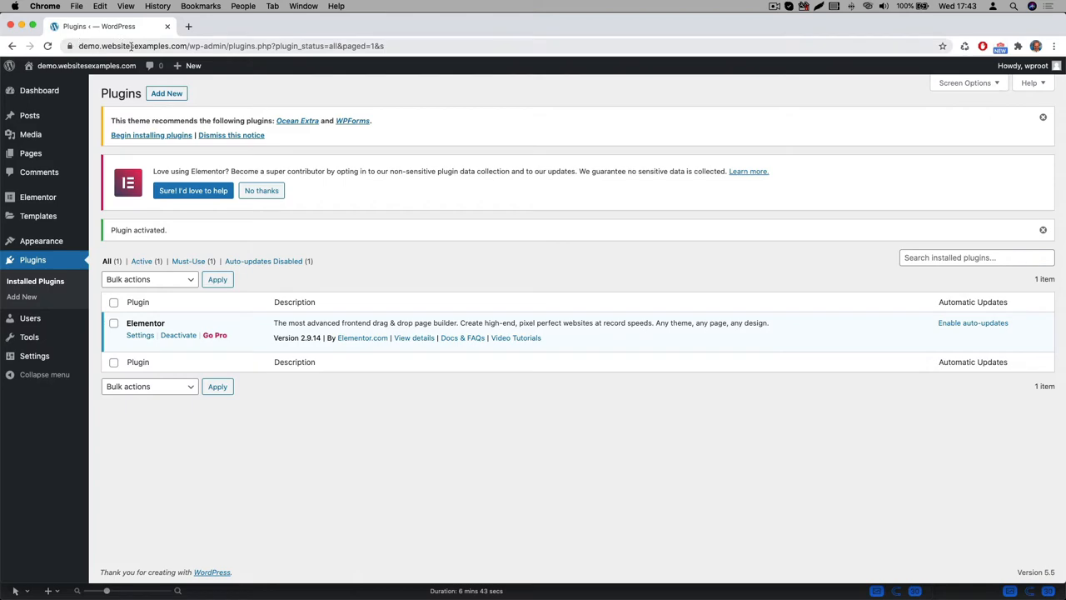
left_click(22, 296)
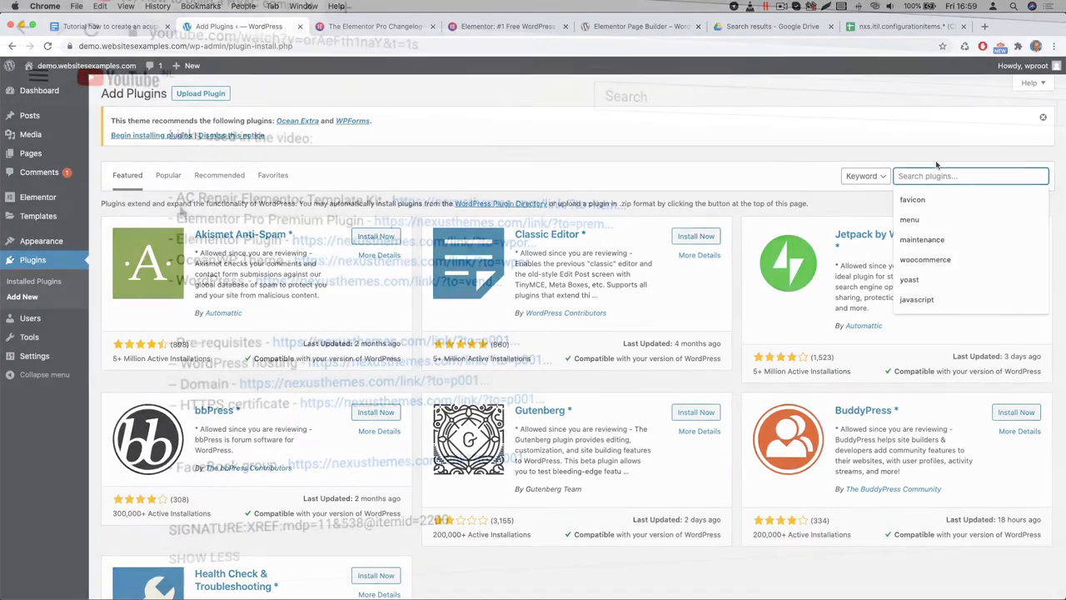
Step: Upload elementor-pro-2.10.3.zip as a plugin, install it, and activate Elementor Pro
left_click(100, 26)
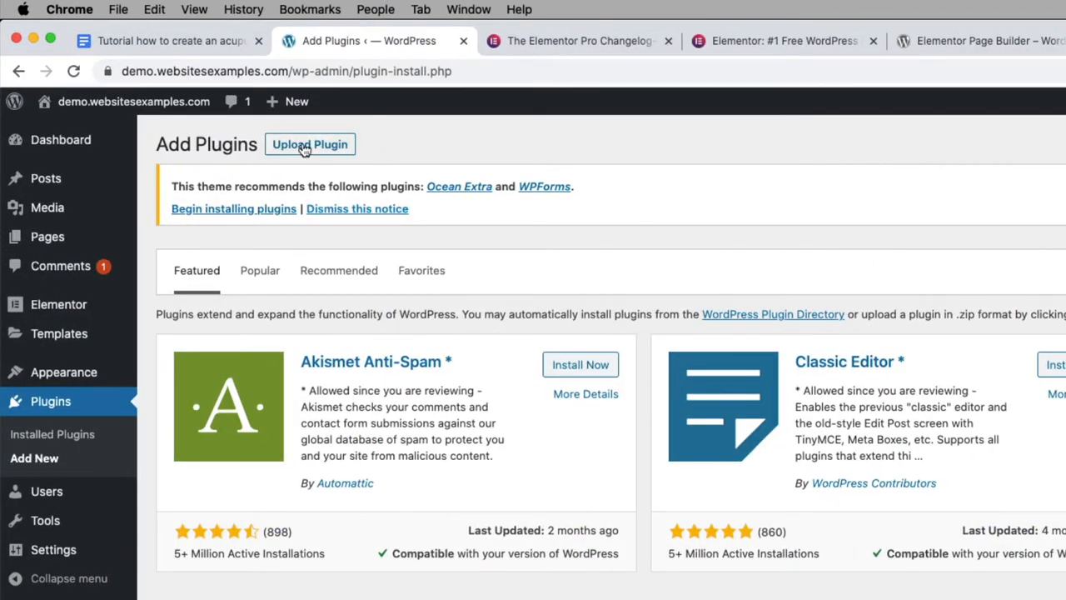
left_click(310, 144)
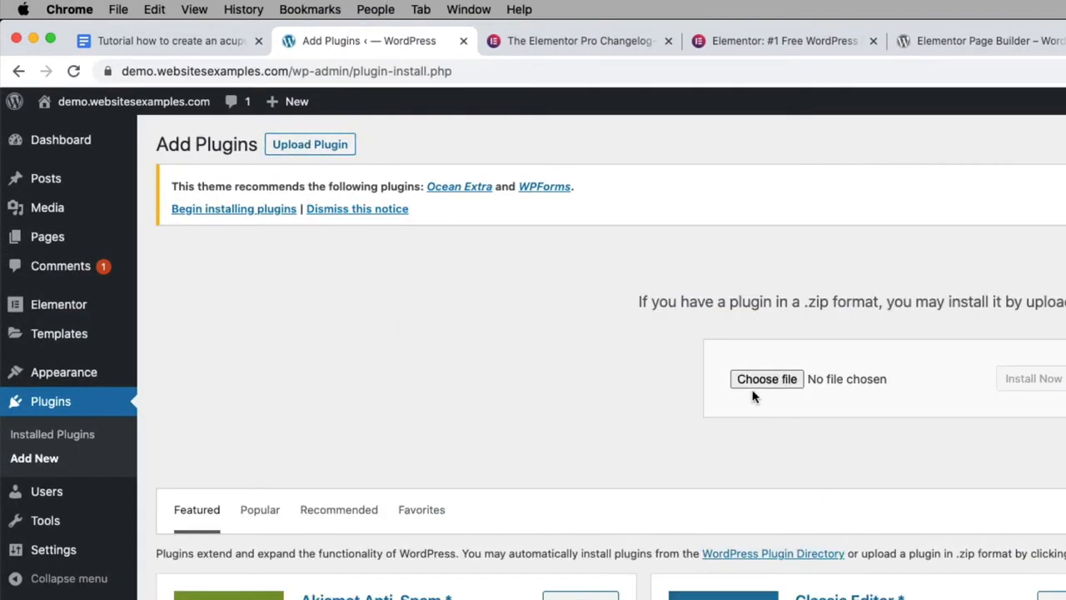
left_click(766, 379)
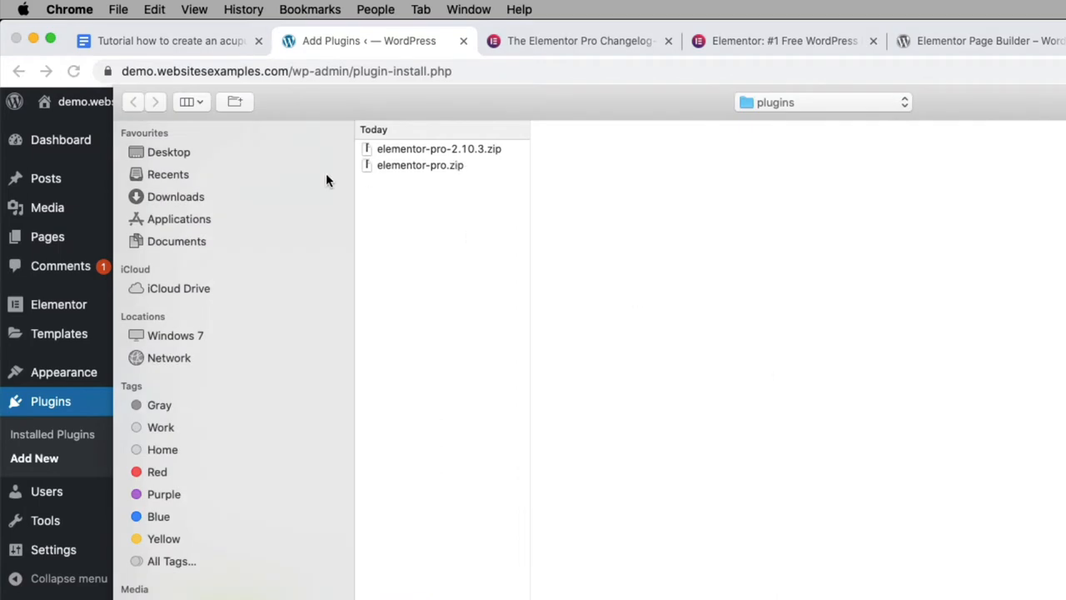
left_click(439, 148)
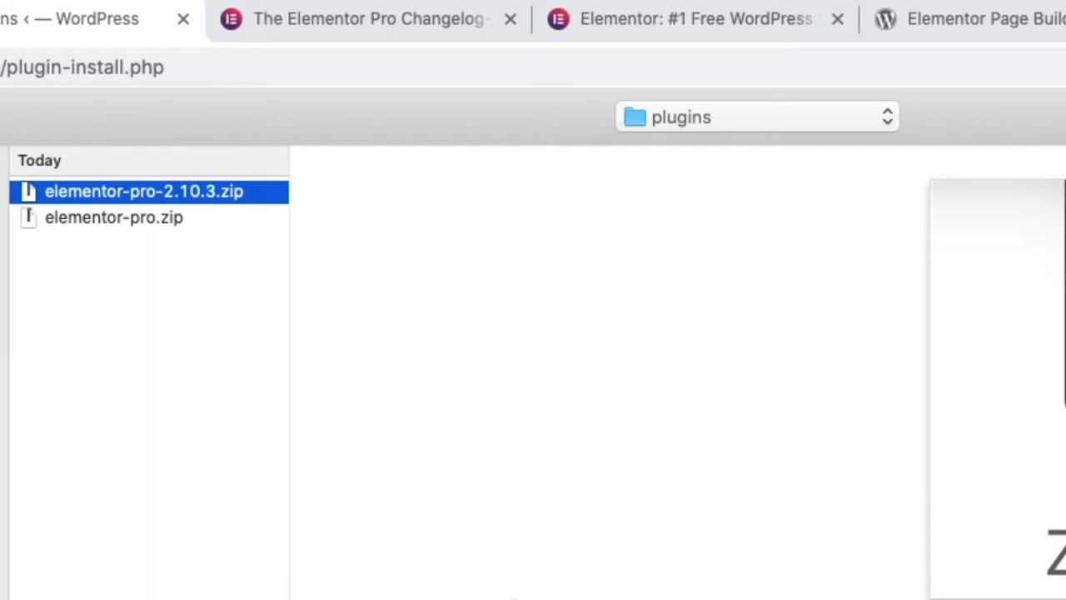
mouse_move(125, 166)
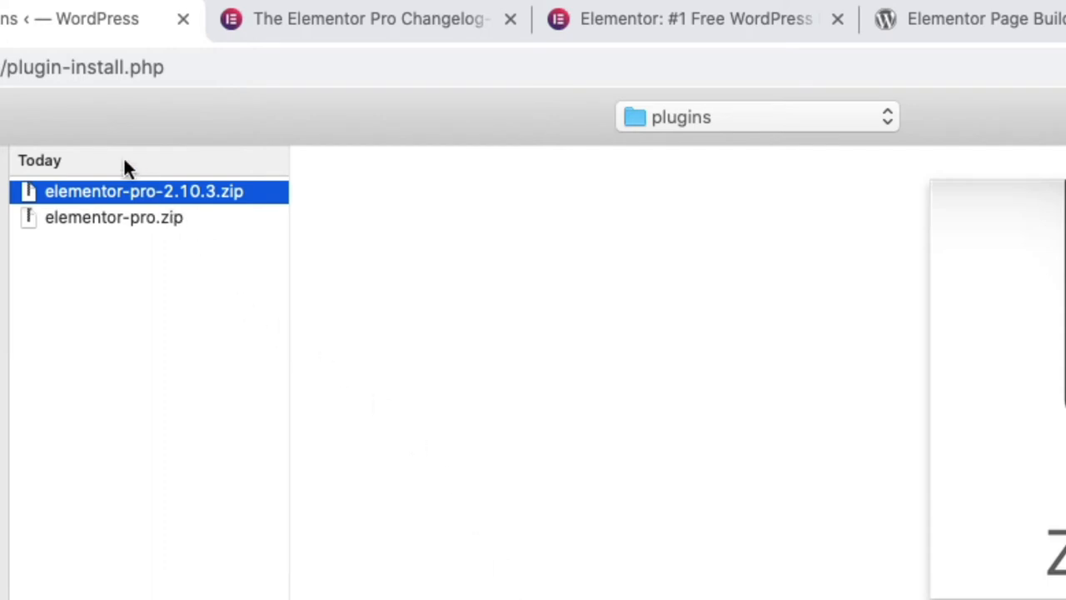
mouse_move(245, 216)
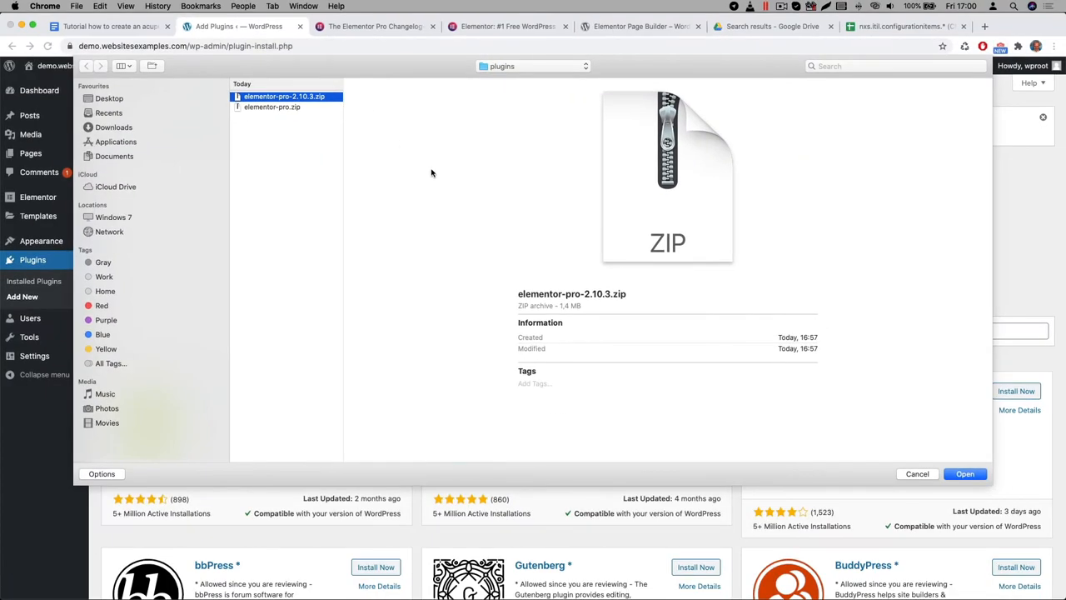
left_click(965, 473)
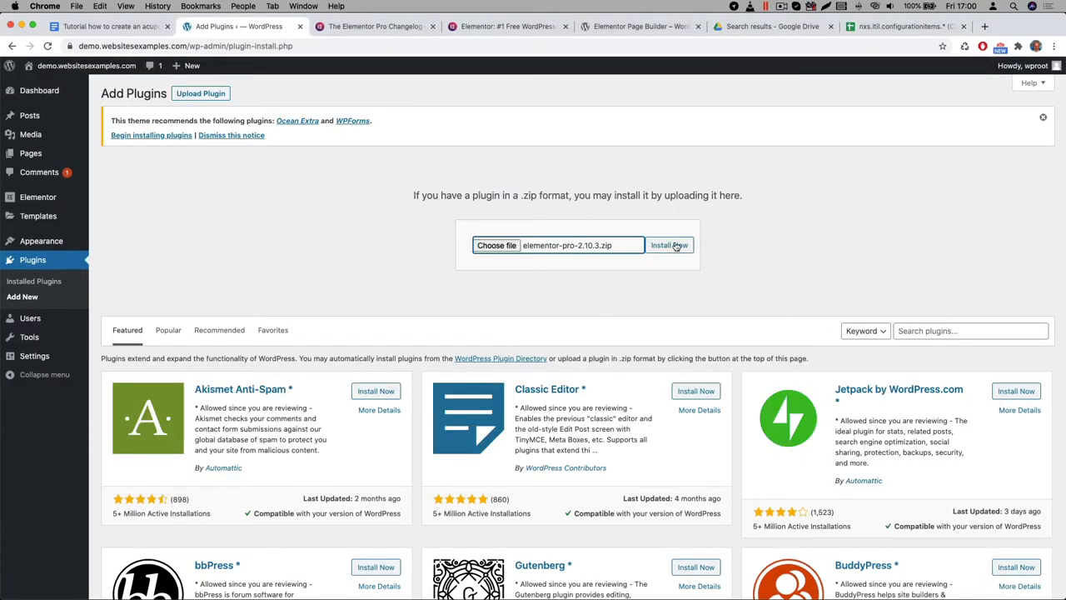
left_click(669, 245)
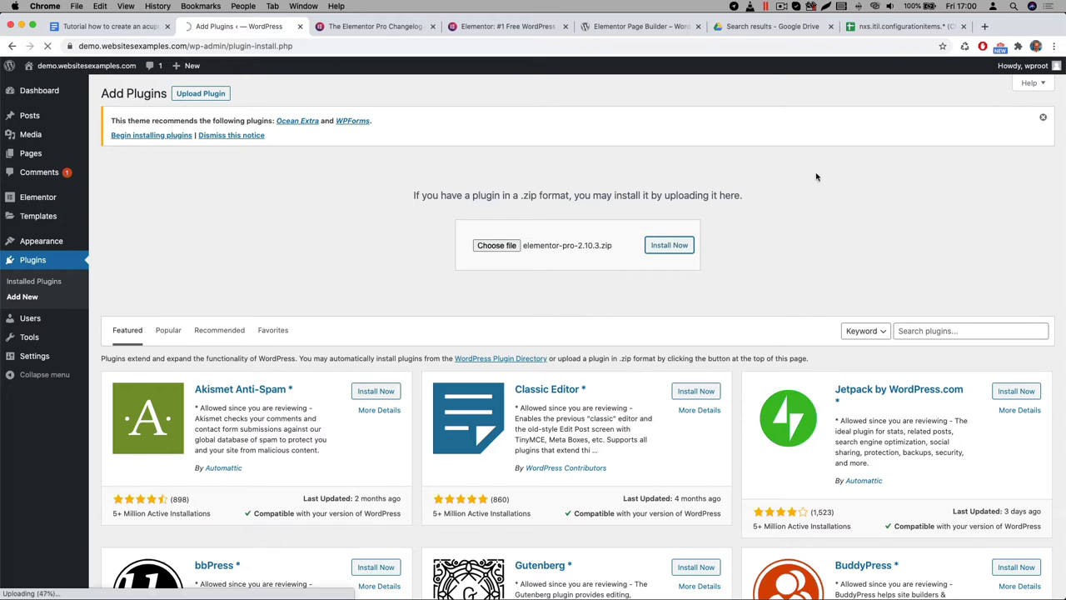
left_click(669, 245)
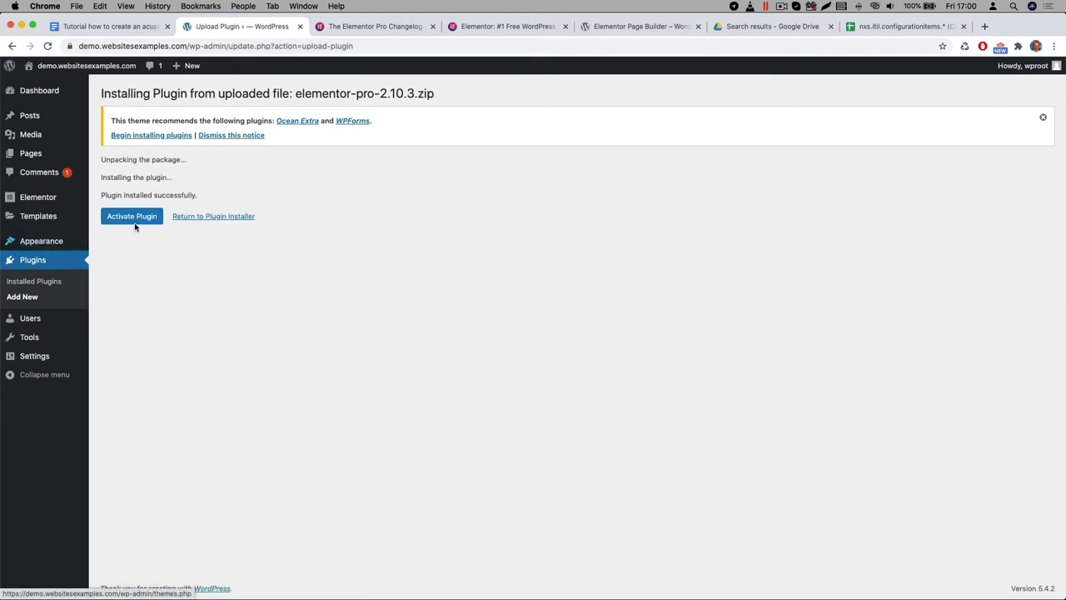
left_click(131, 216)
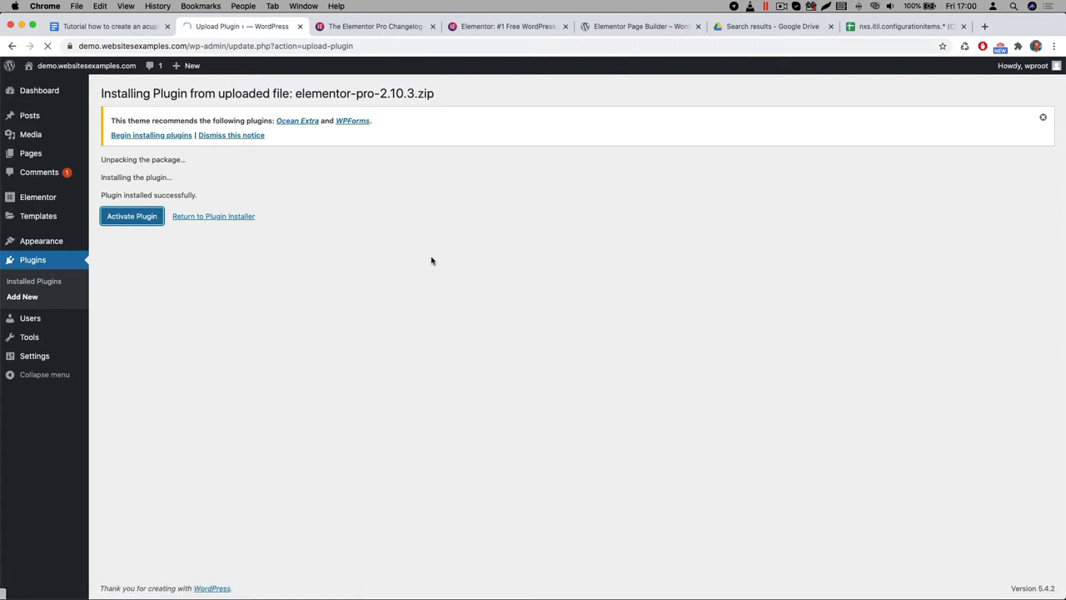
left_click(132, 216)
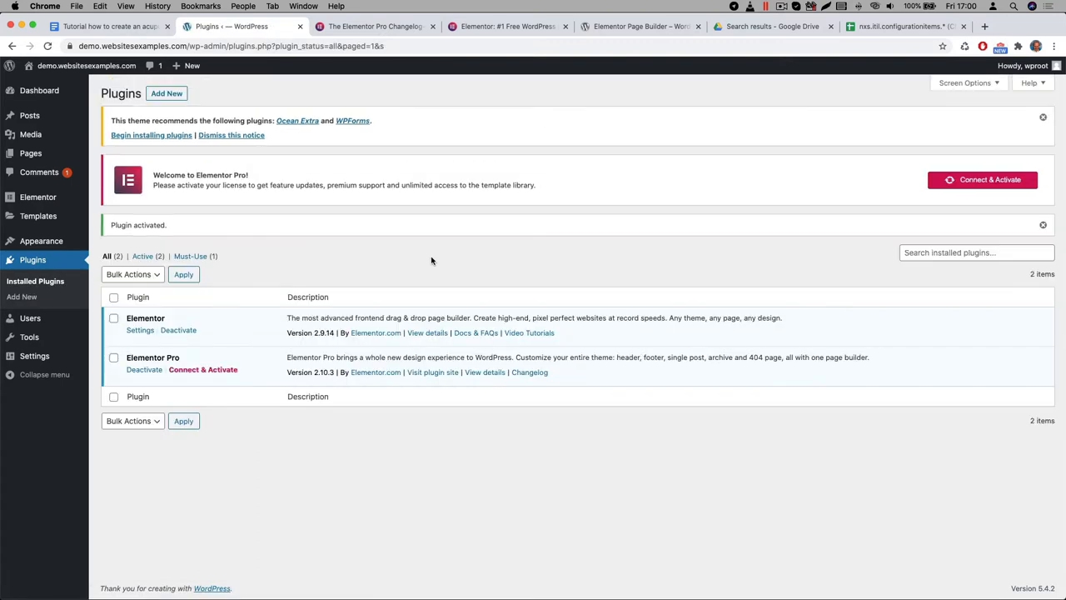
mouse_move(418, 455)
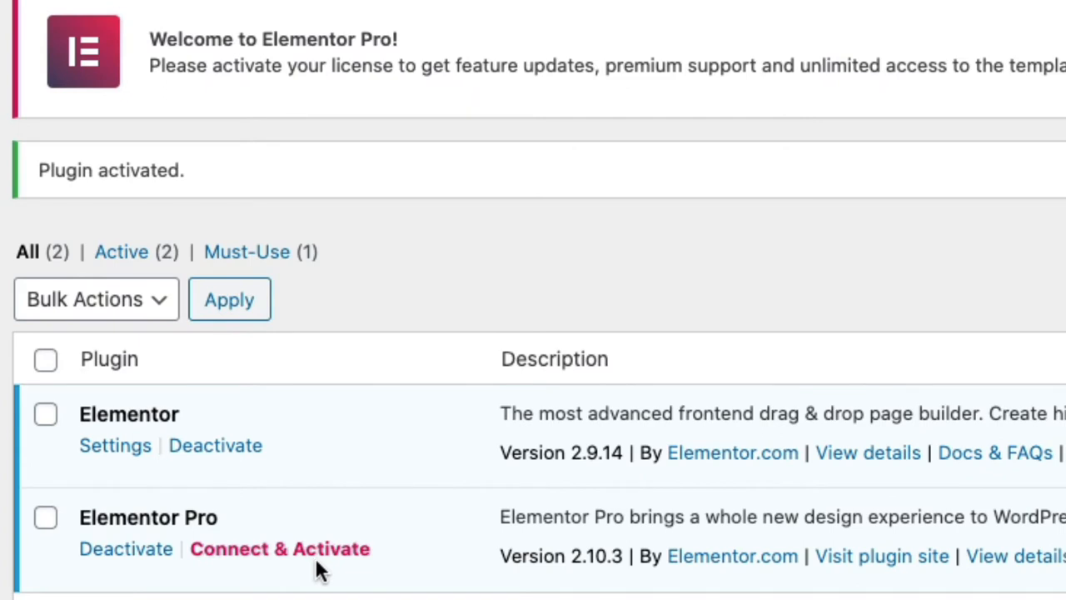
Step: Choose Connect & Activate under Elementor Pro on the Plugins page
left_click(280, 548)
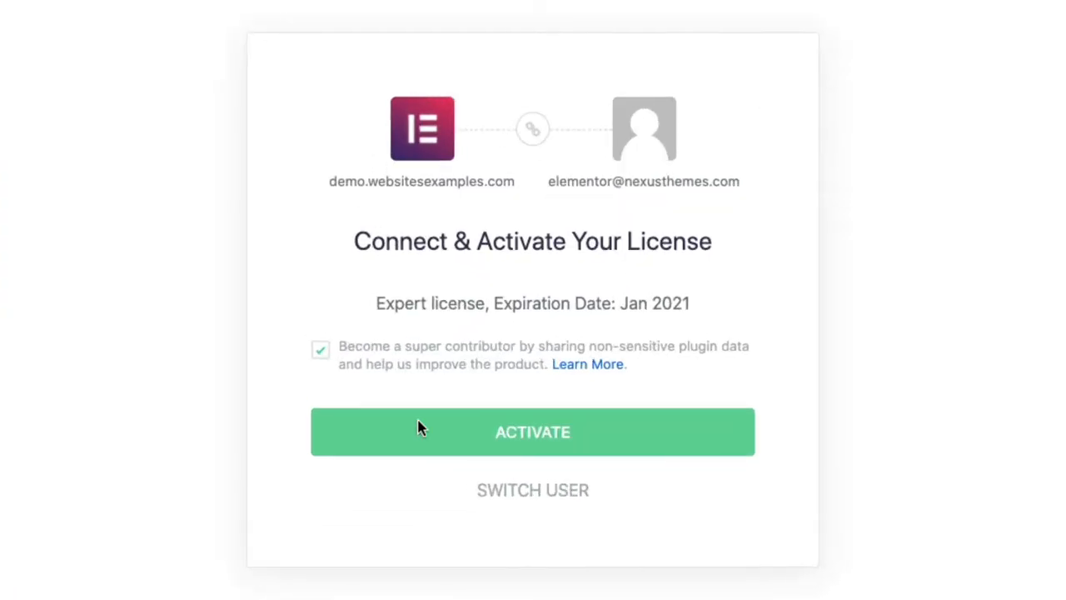
Step: Activate the Expert license on the Connect & Activate Your License screen
left_click(533, 431)
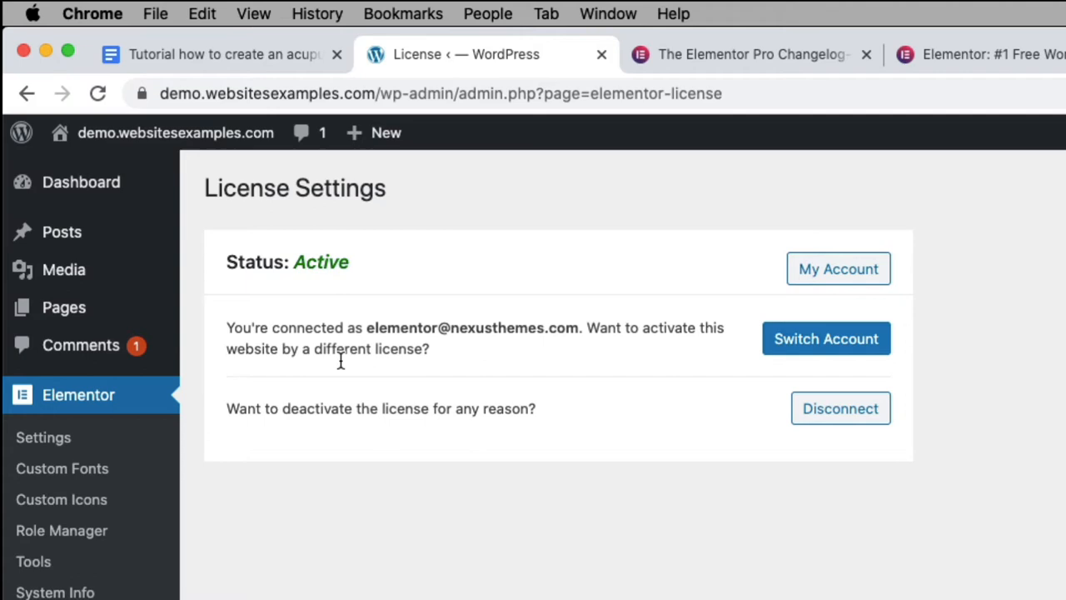
mouse_move(393, 552)
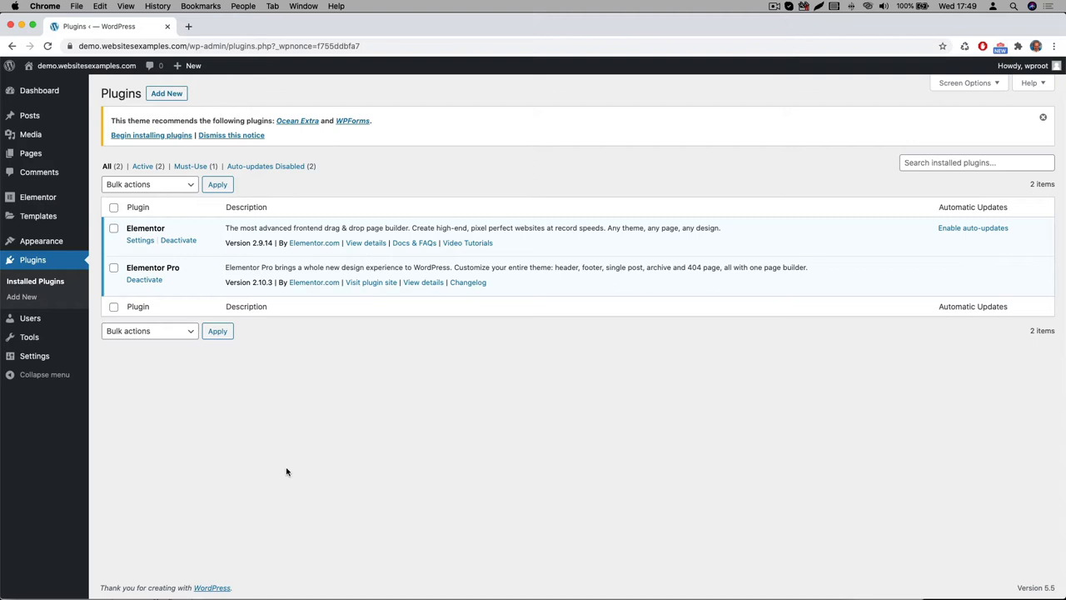
mouse_move(232, 375)
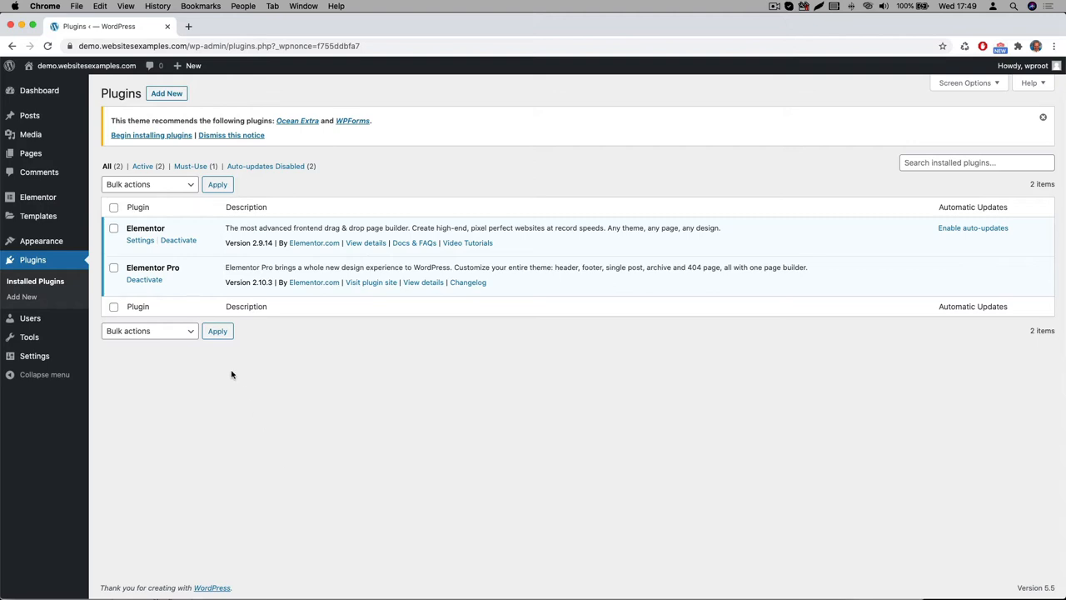
mouse_move(22, 297)
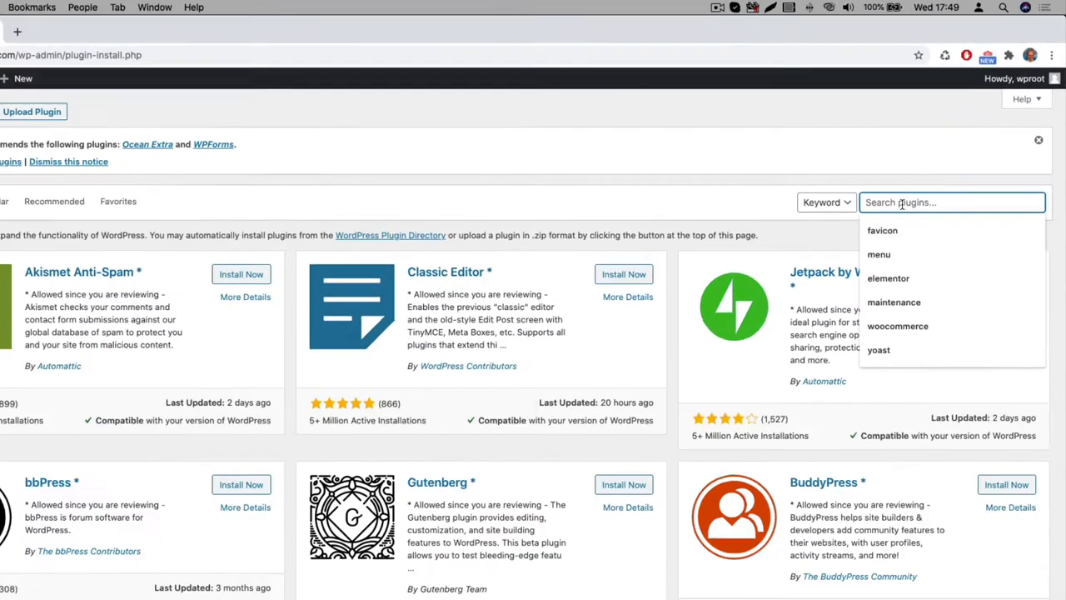
Step: Search plugins for 'all in one wp migration', then install and activate it
type("all in one wp migration")
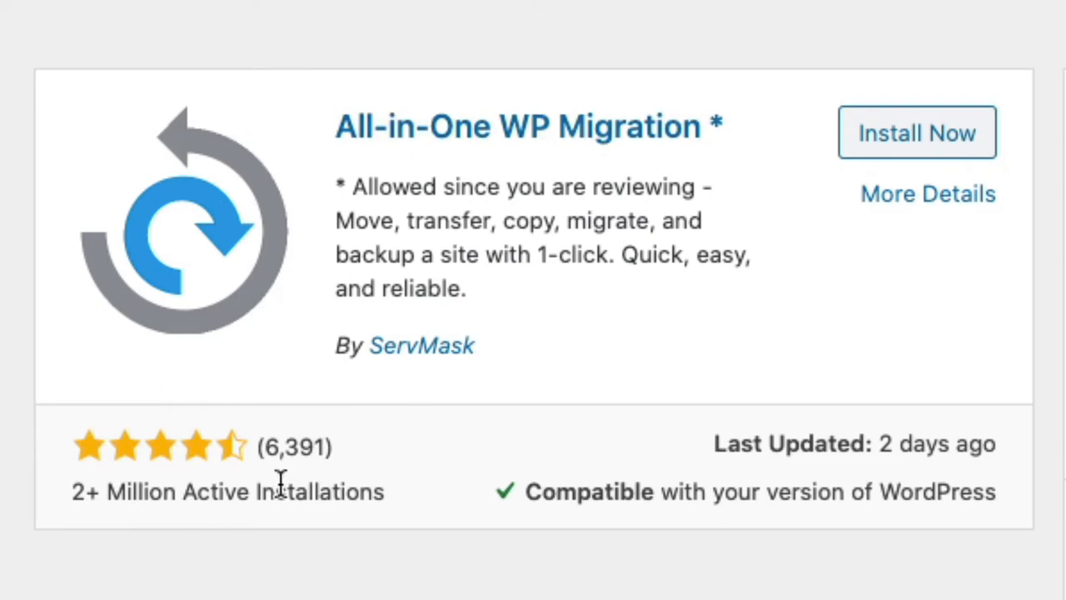
mouse_move(185, 450)
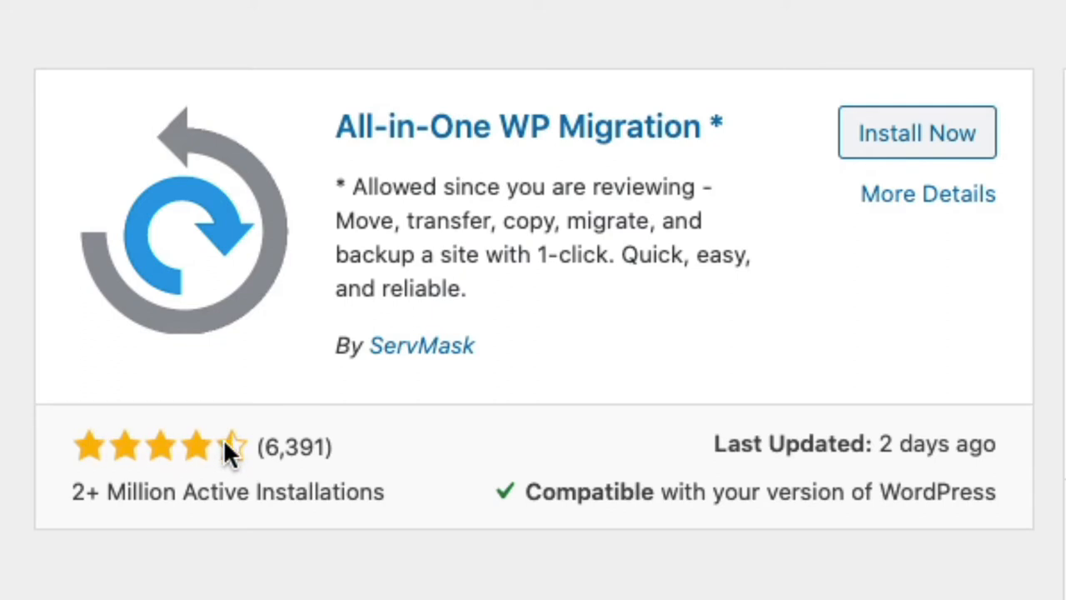
mouse_move(267, 579)
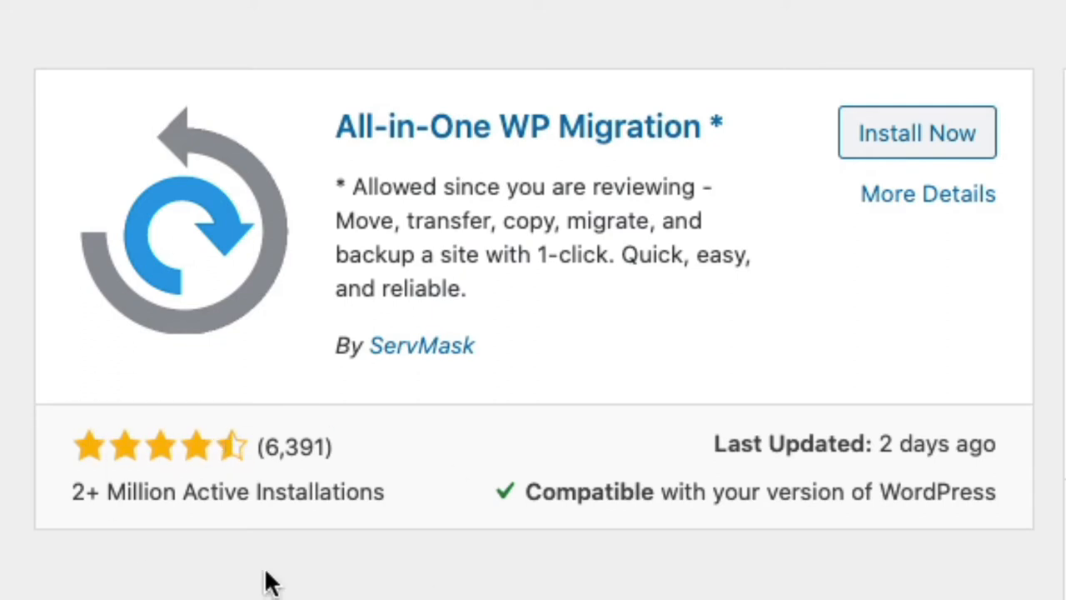
mouse_move(899, 137)
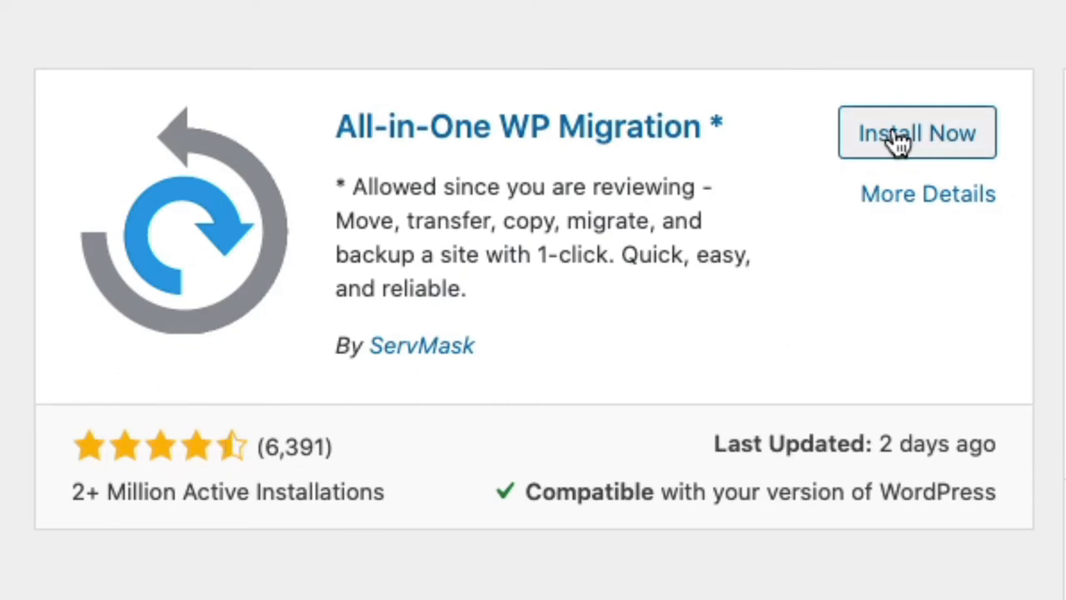
left_click(916, 132)
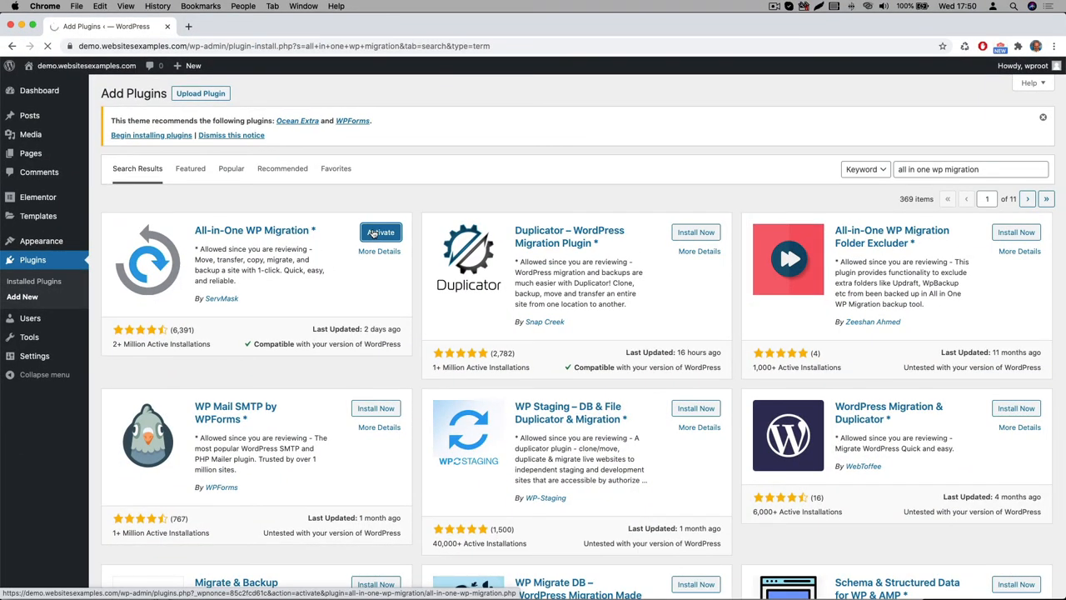
left_click(381, 232)
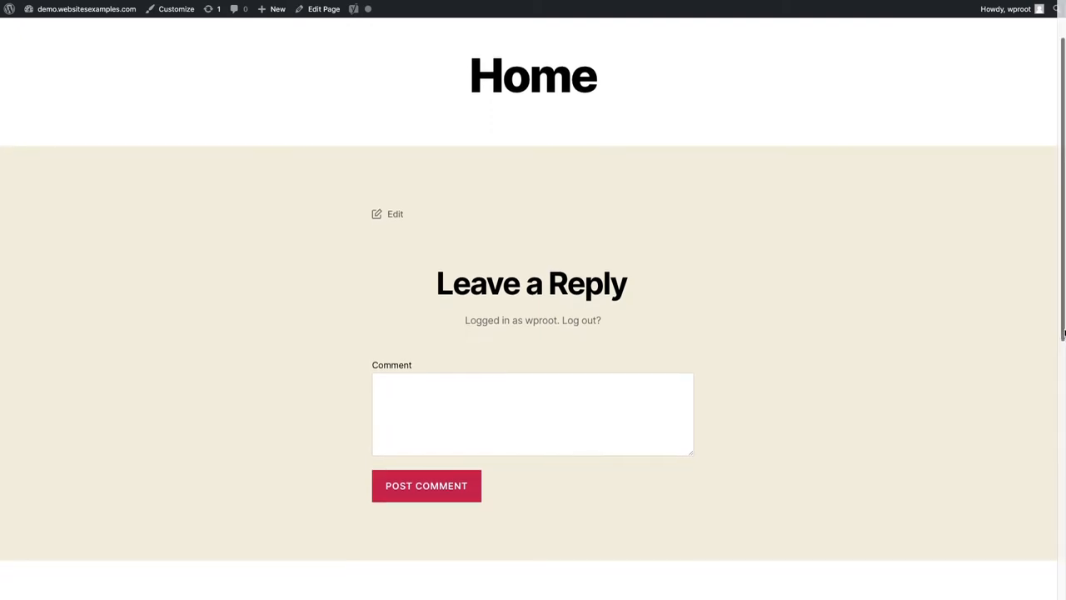
scroll("down", 3)
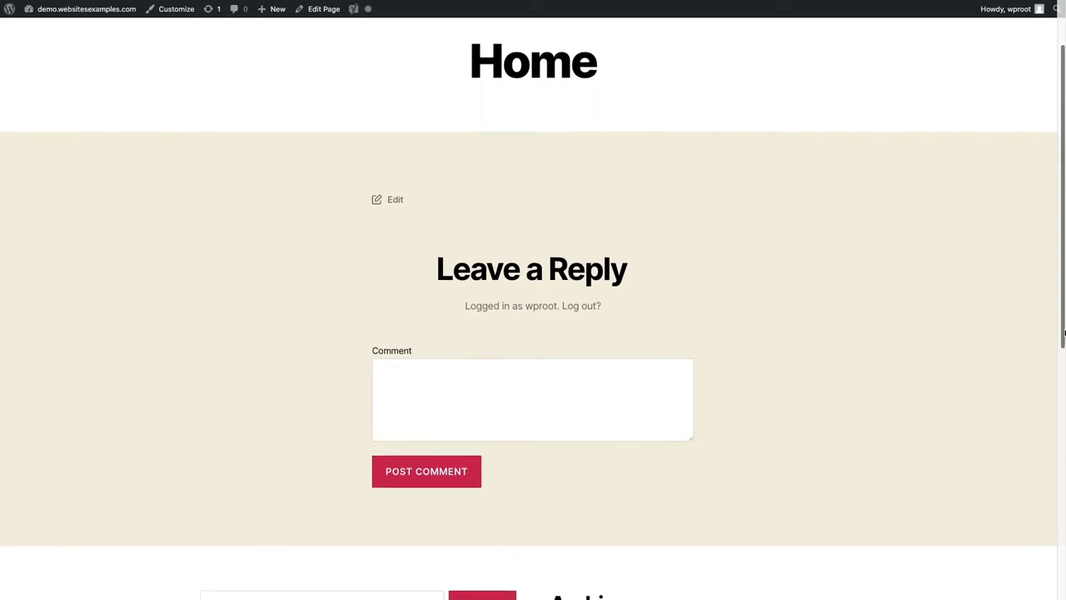
scroll("down", 3)
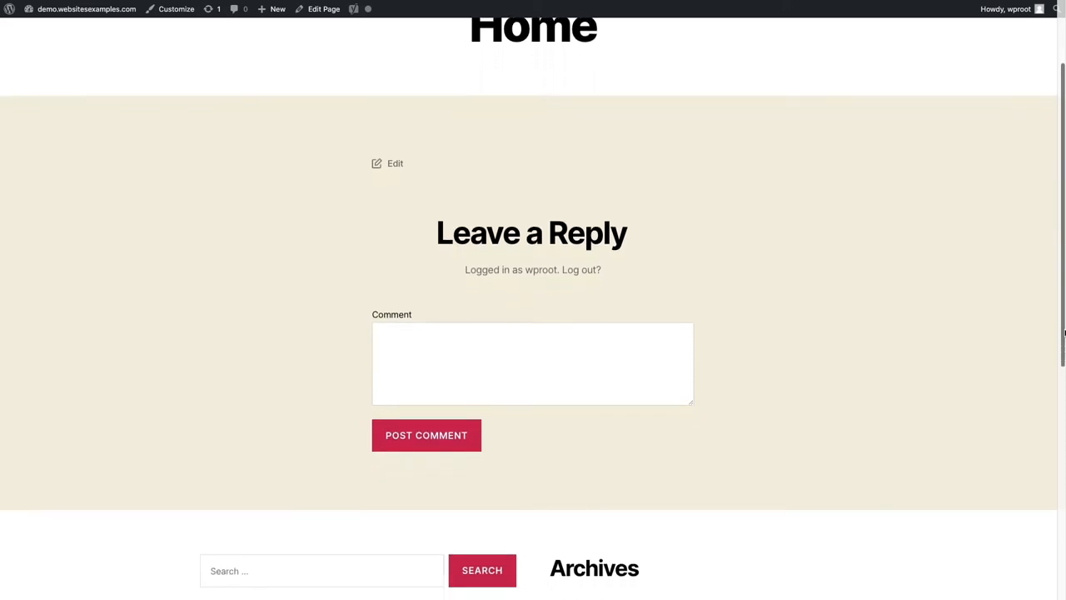
scroll("down", 3)
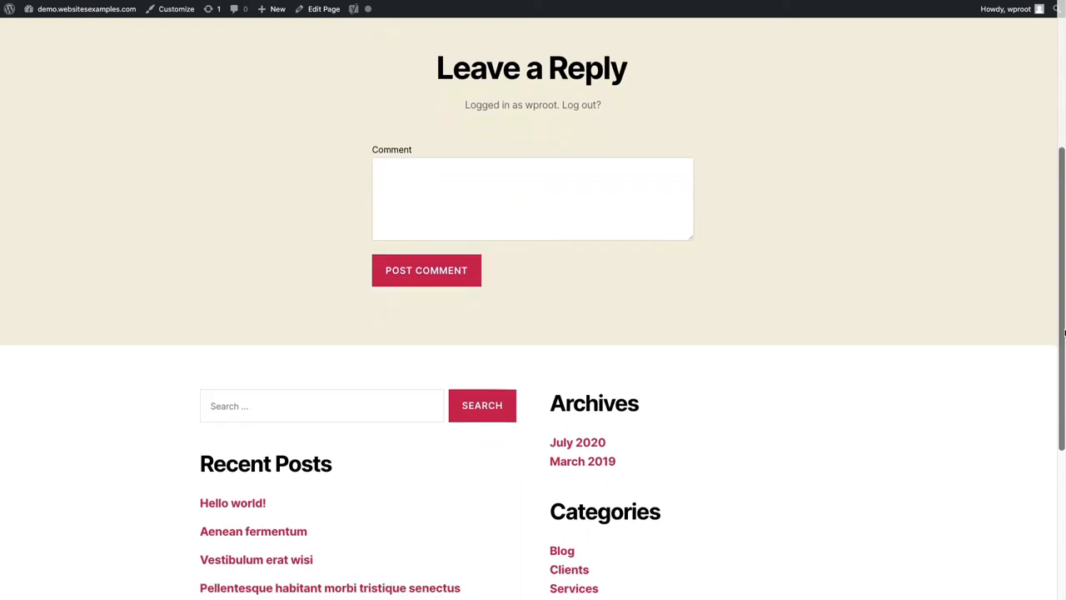
scroll("down", 3)
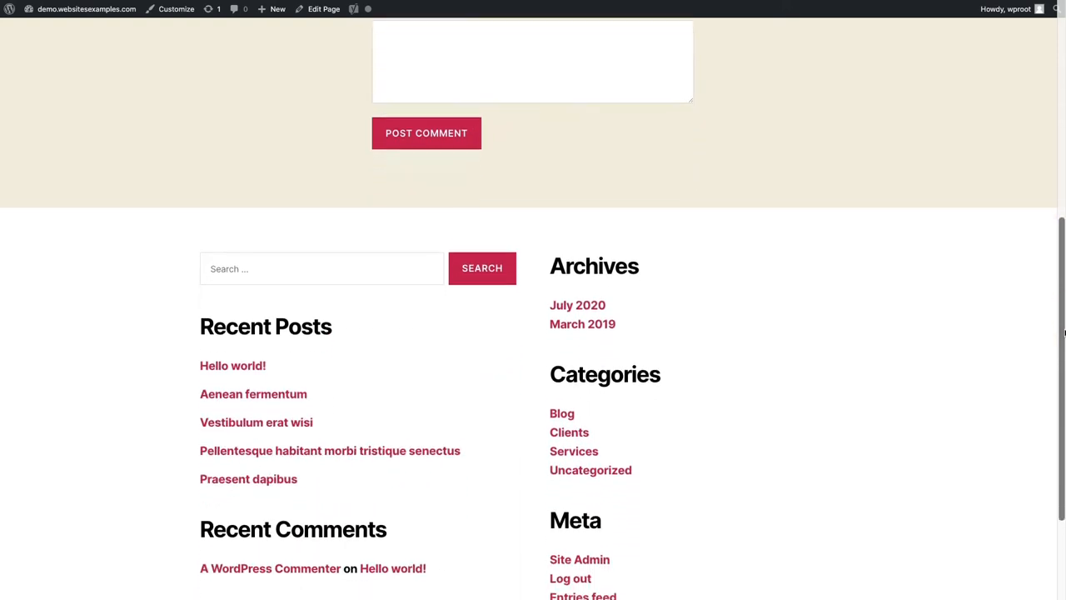
scroll("down", 3)
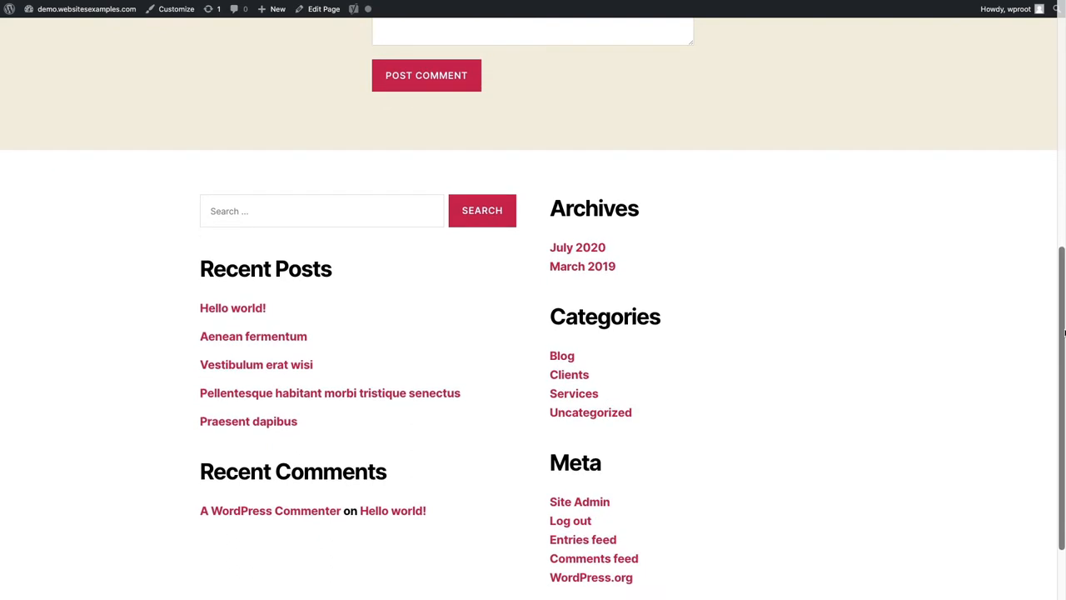
scroll("down", 3)
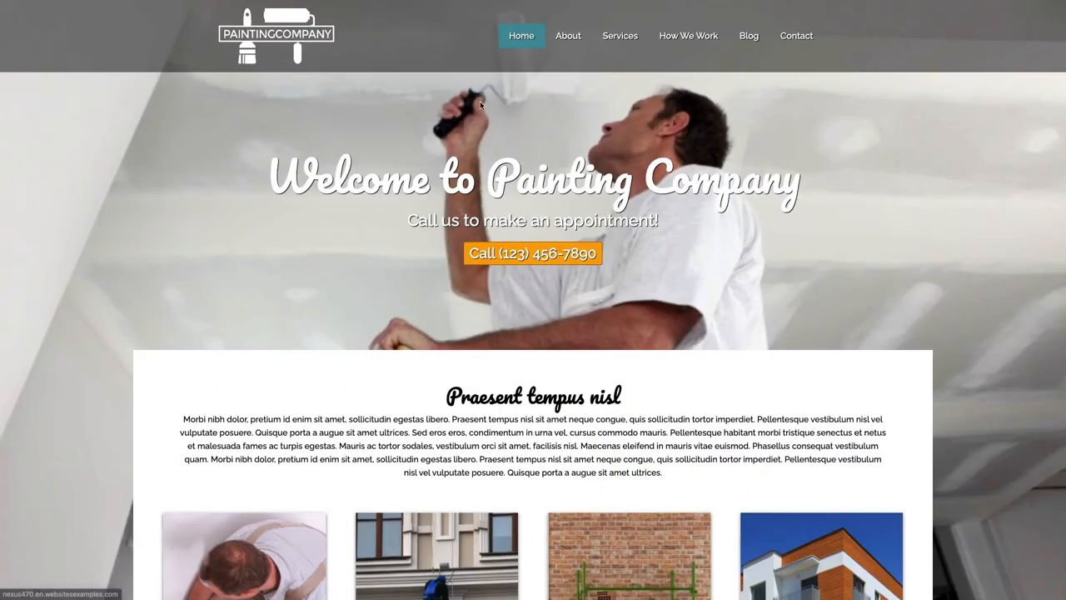
mouse_move(568, 36)
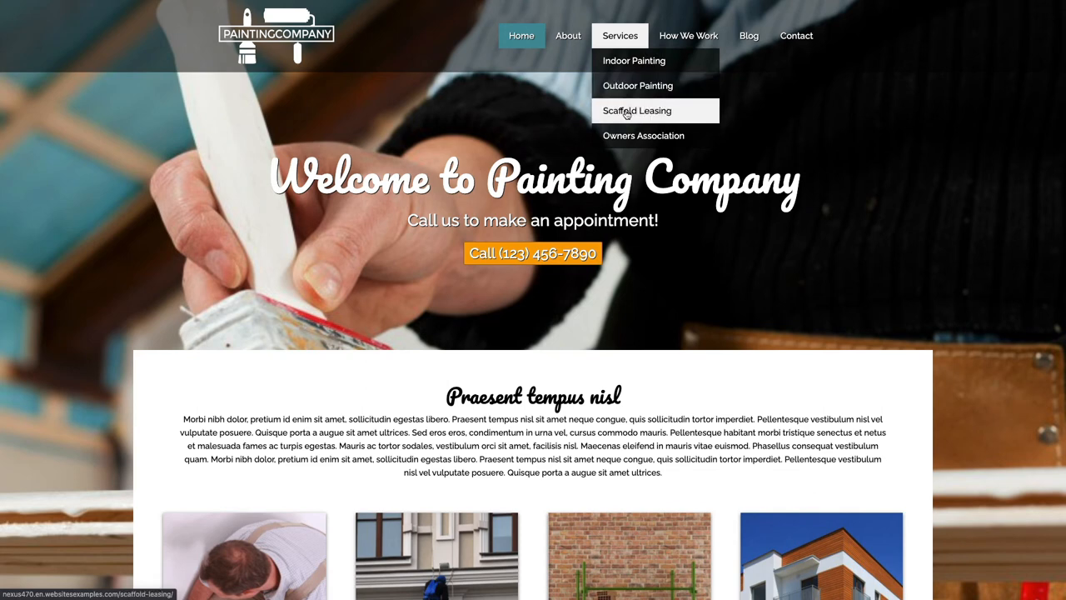
mouse_move(693, 98)
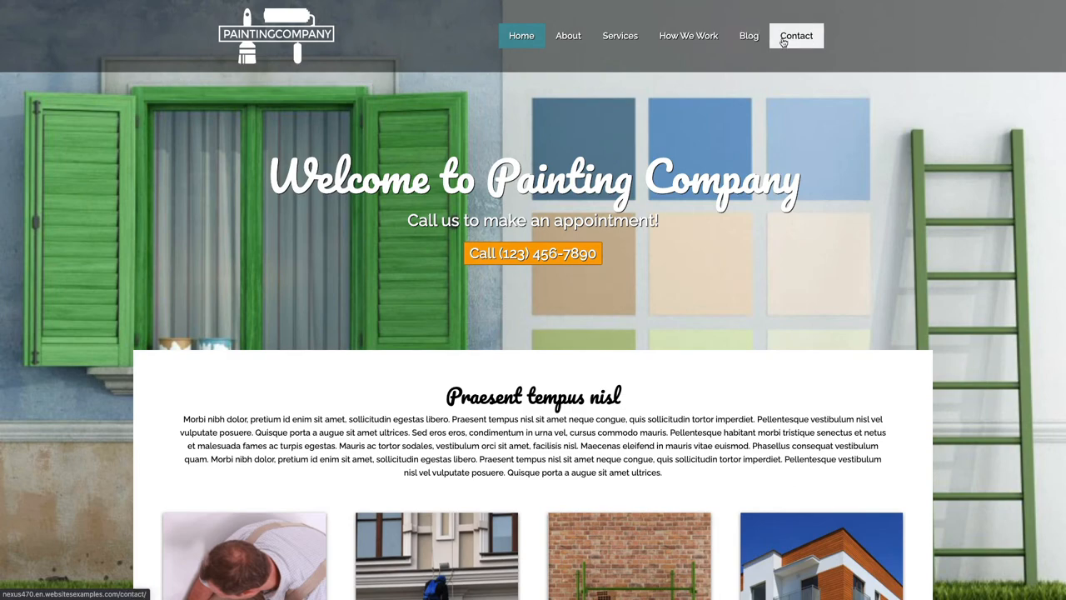
mouse_move(506, 335)
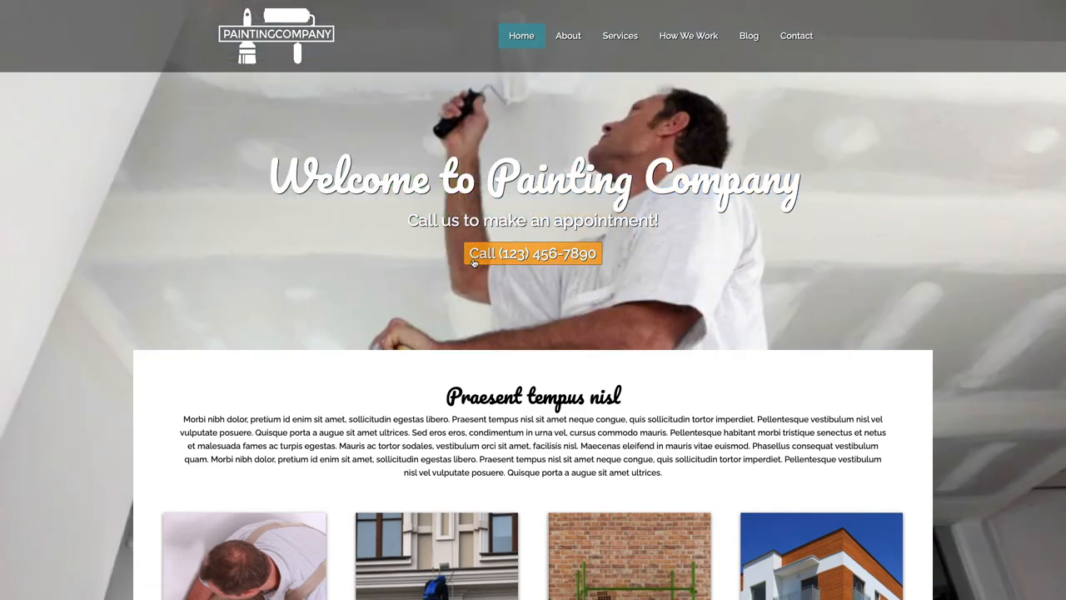
Step: Scroll the Painting Company demo home page down toward the footer and back up
scroll("down", 3)
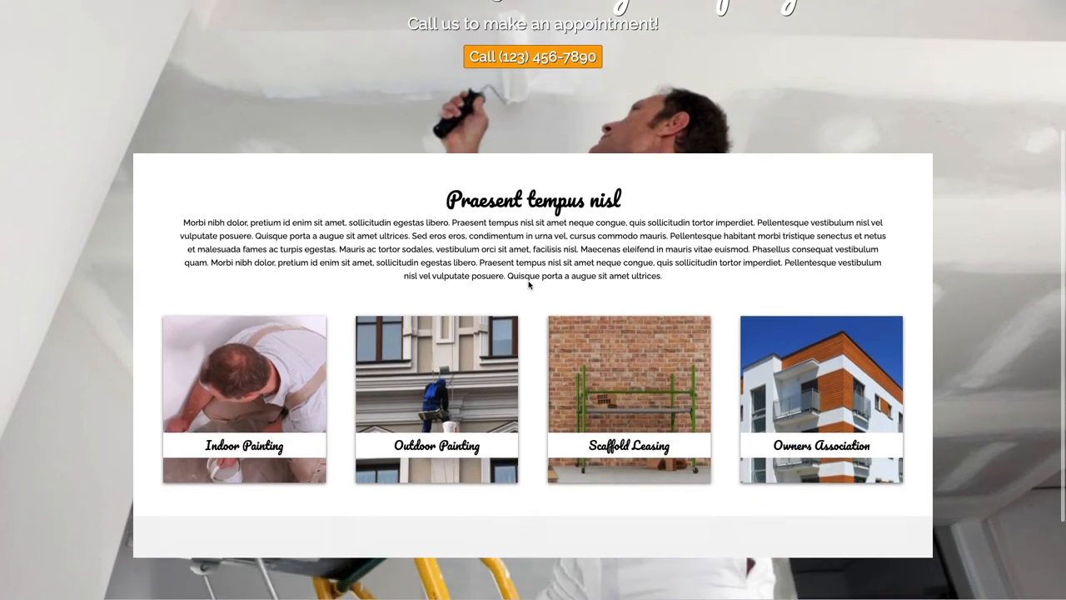
scroll("down", 3)
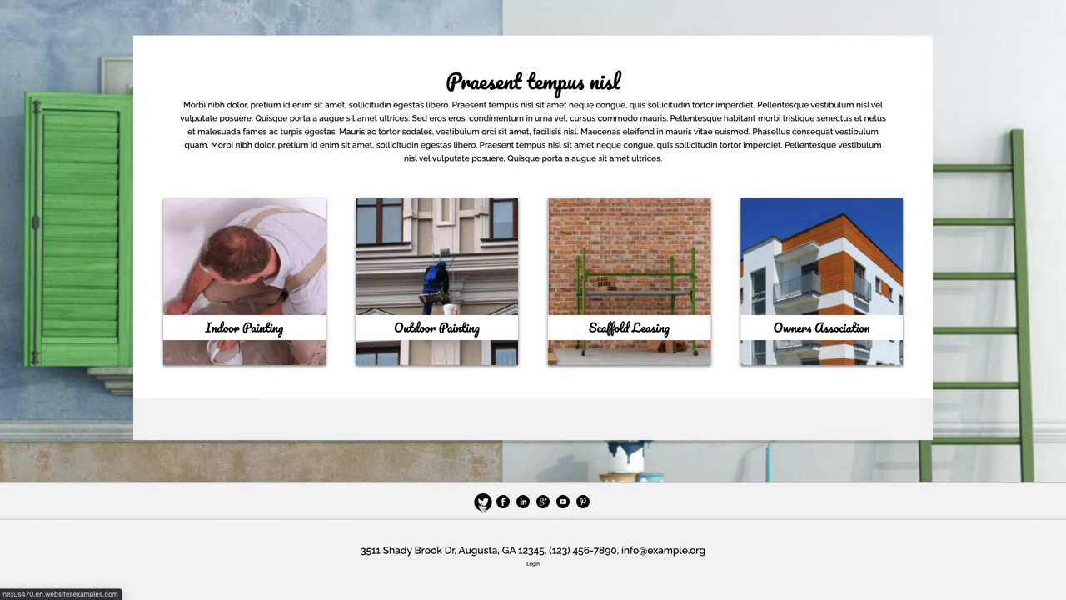
mouse_move(523, 500)
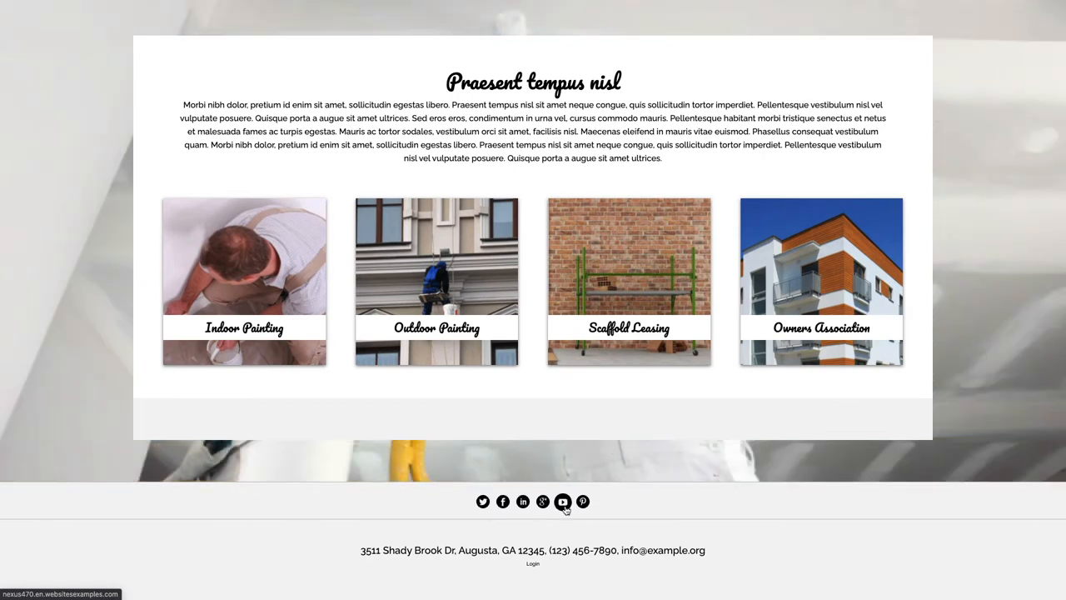
mouse_move(395, 541)
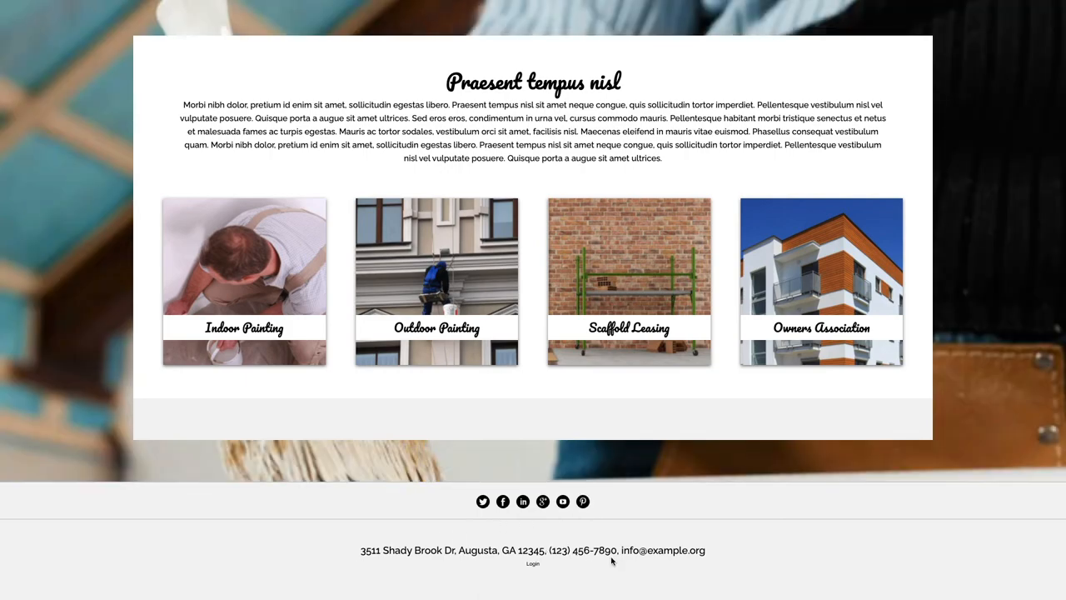
scroll("up", 3)
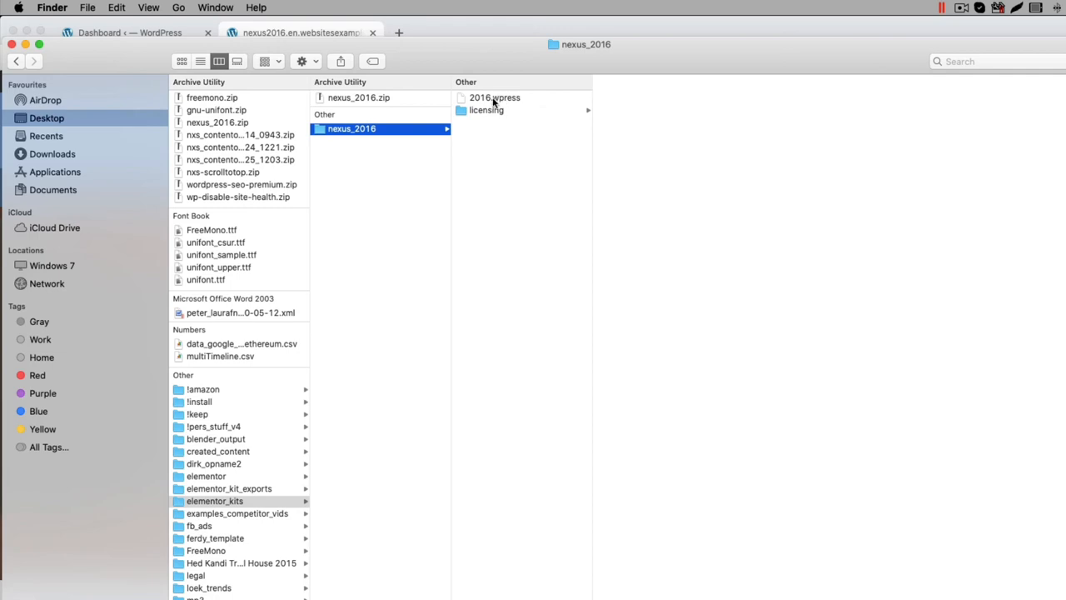
Step: Select 2016.wpress in the nexus_2016 folder to preview its details
left_click(495, 98)
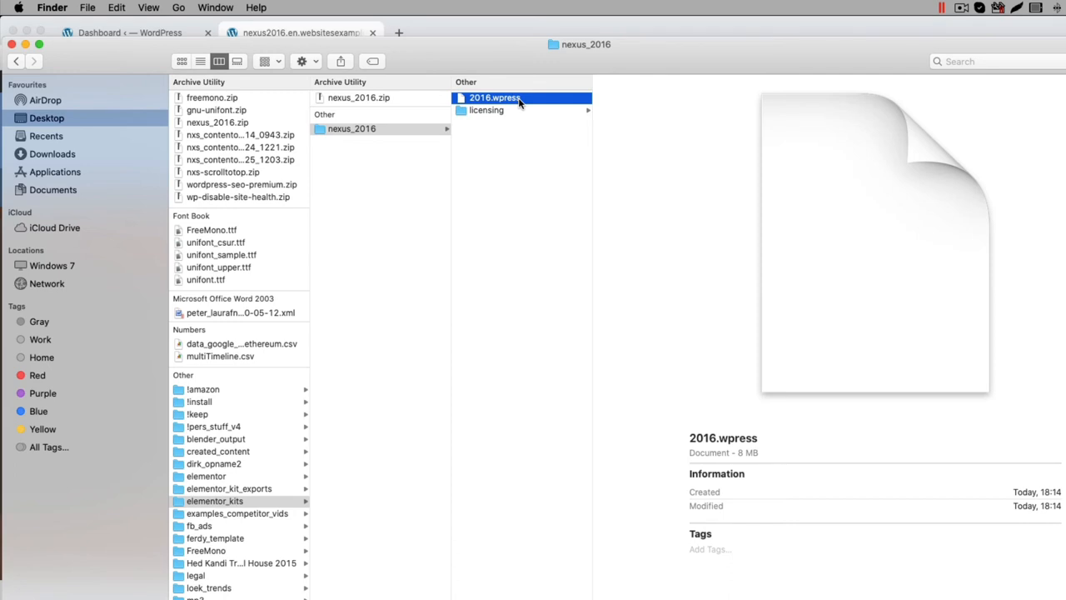
mouse_move(525, 115)
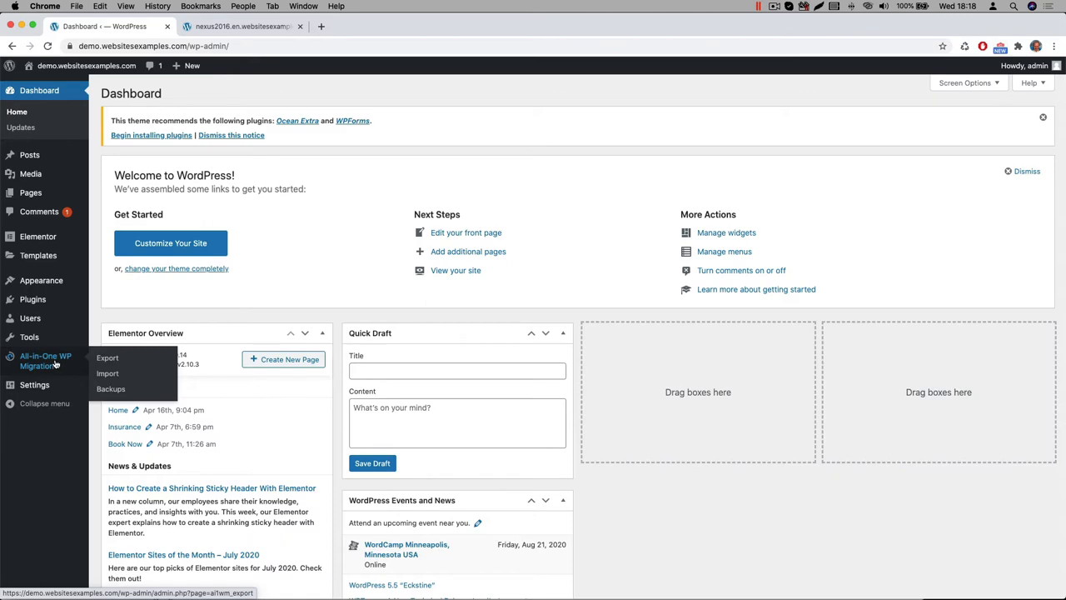
Step: Import 2016.wpress from File in All-in-One WP Migration and finish the import
left_click(108, 373)
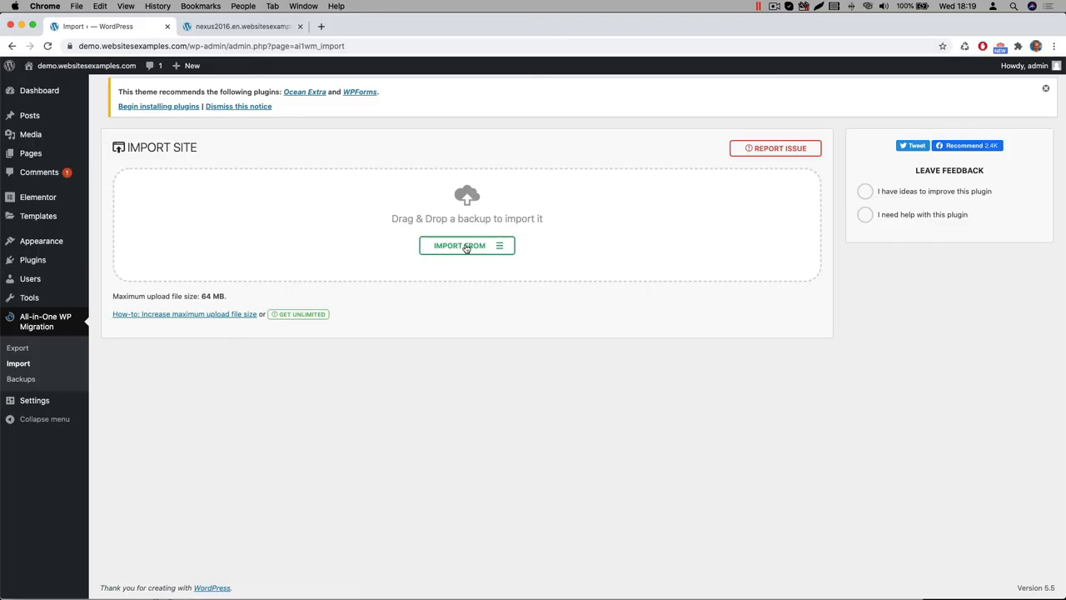
left_click(466, 245)
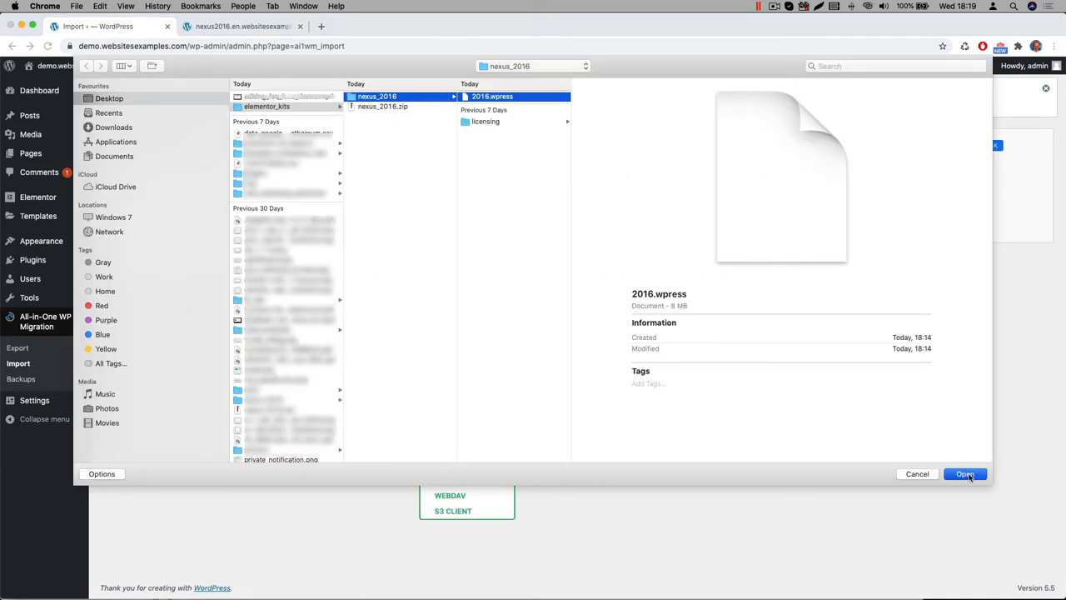
left_click(965, 473)
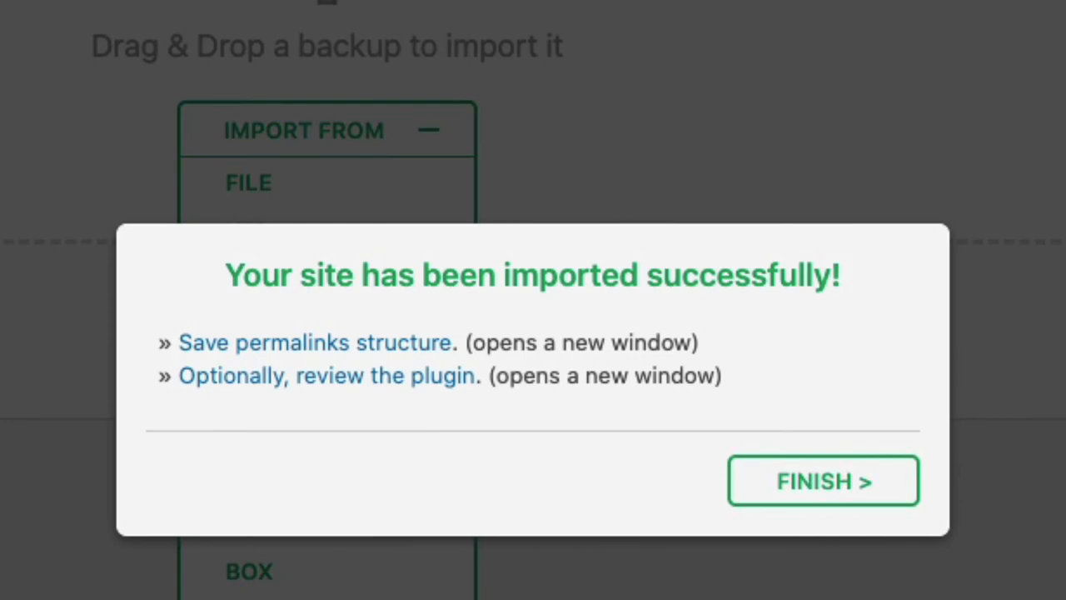
left_click(823, 480)
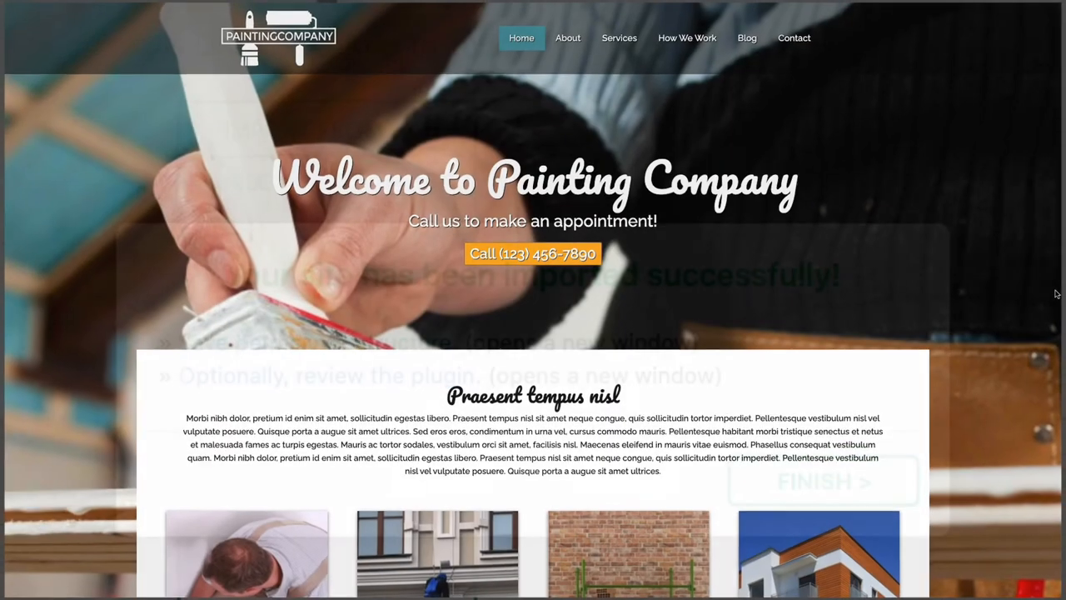
left_click(823, 482)
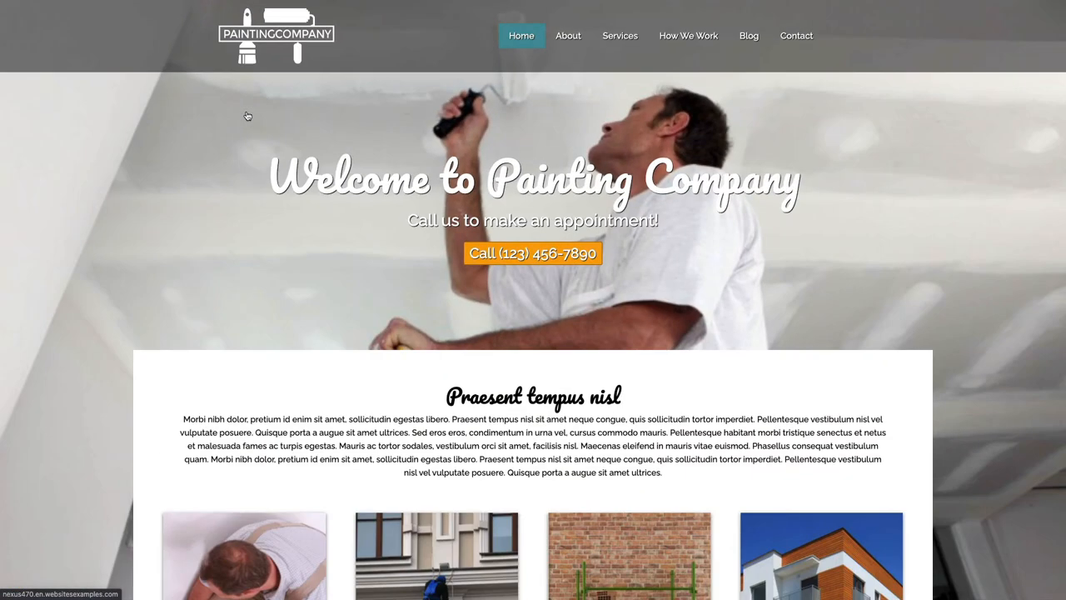
mouse_move(568, 36)
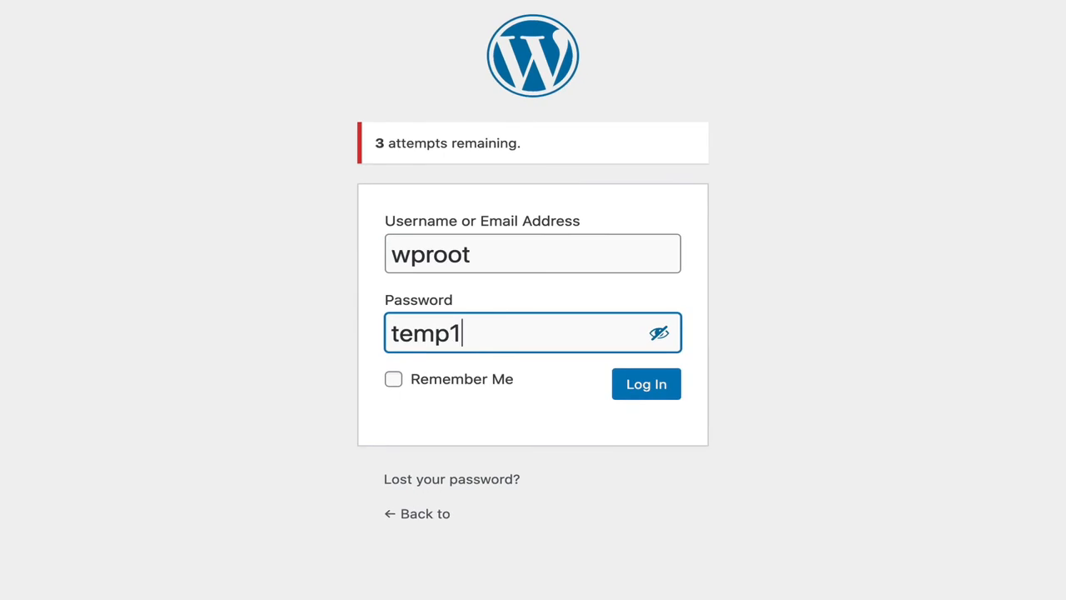
type("234")
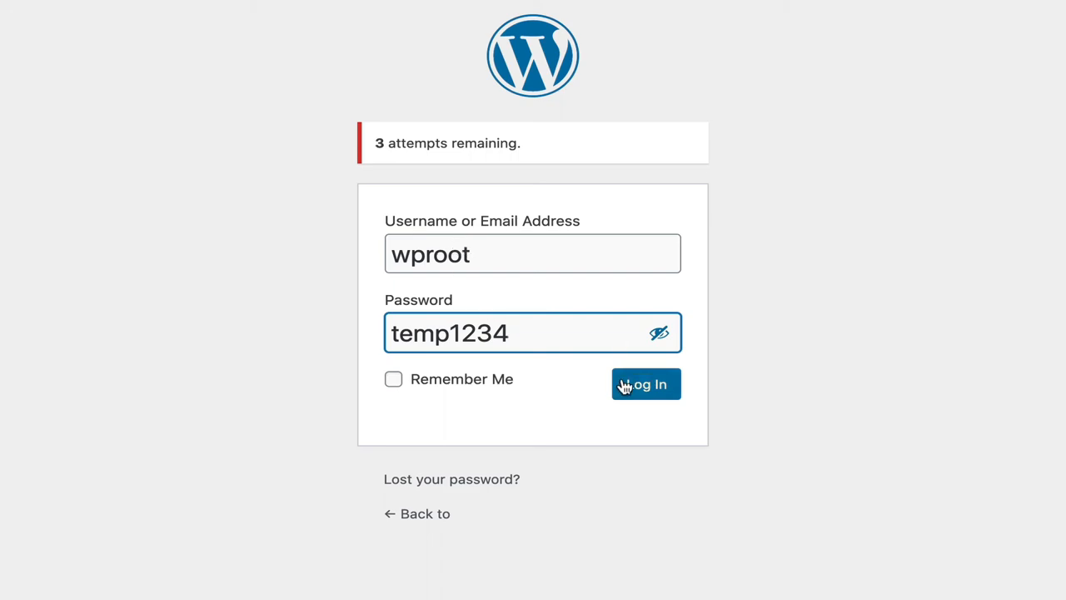
left_click(645, 384)
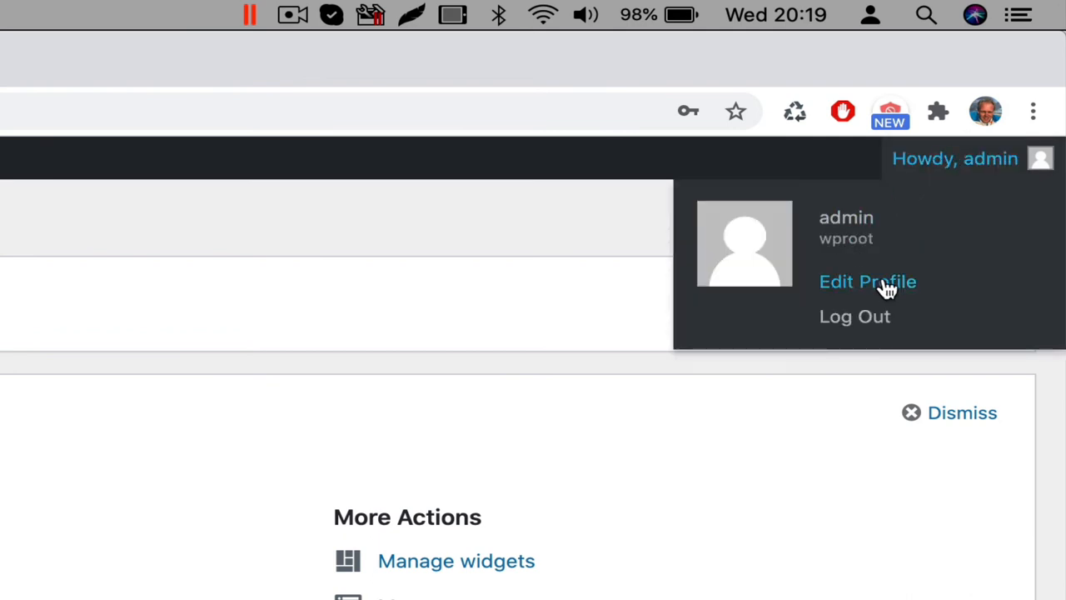
mouse_move(947, 167)
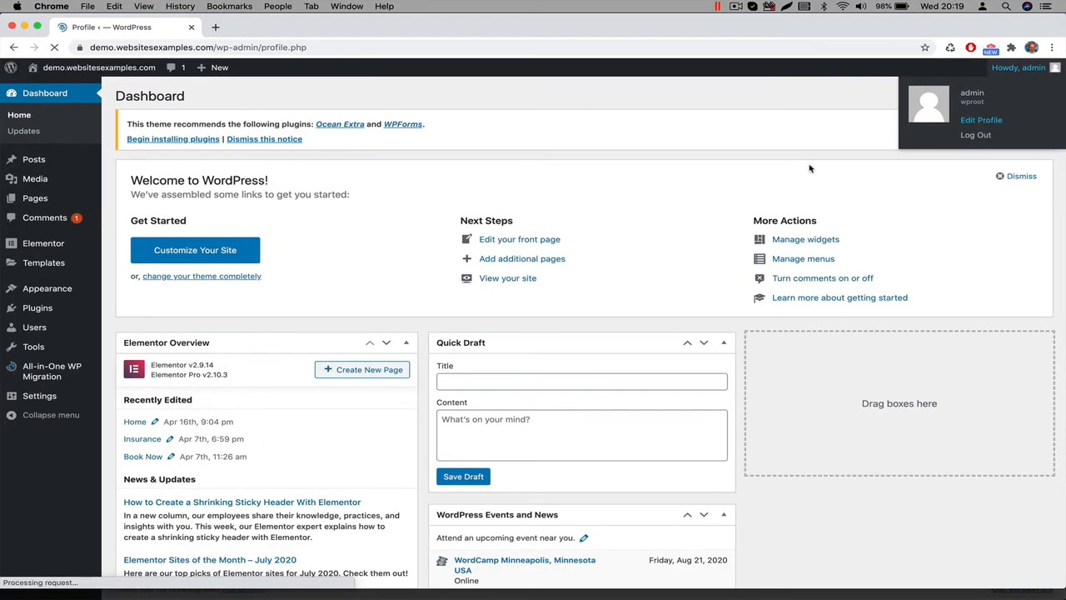
Step: Generate a strong new password on the admin profile and update the profile
left_click(981, 120)
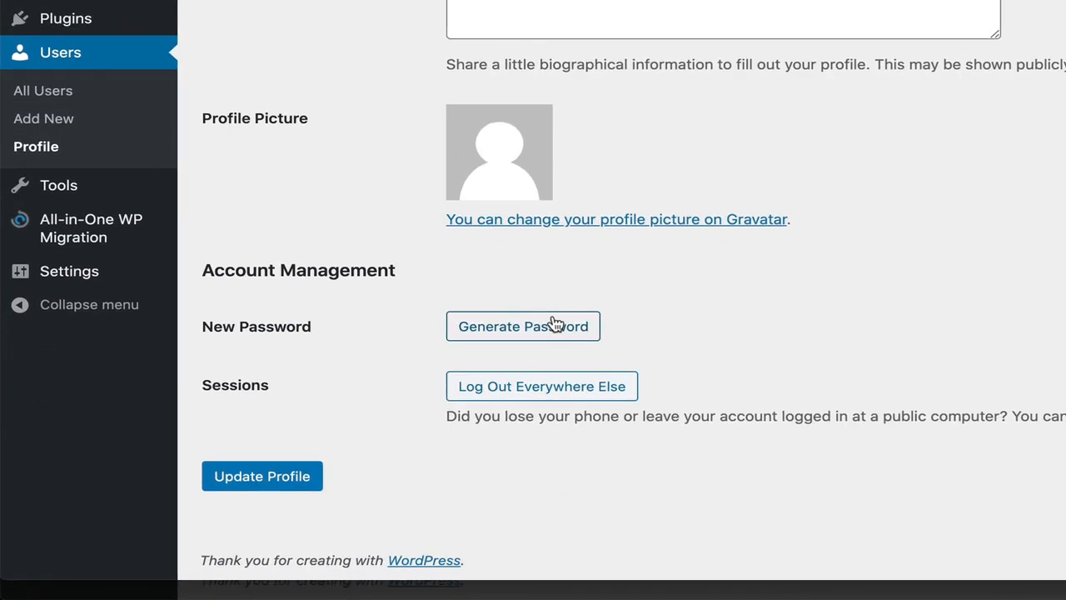
left_click(522, 326)
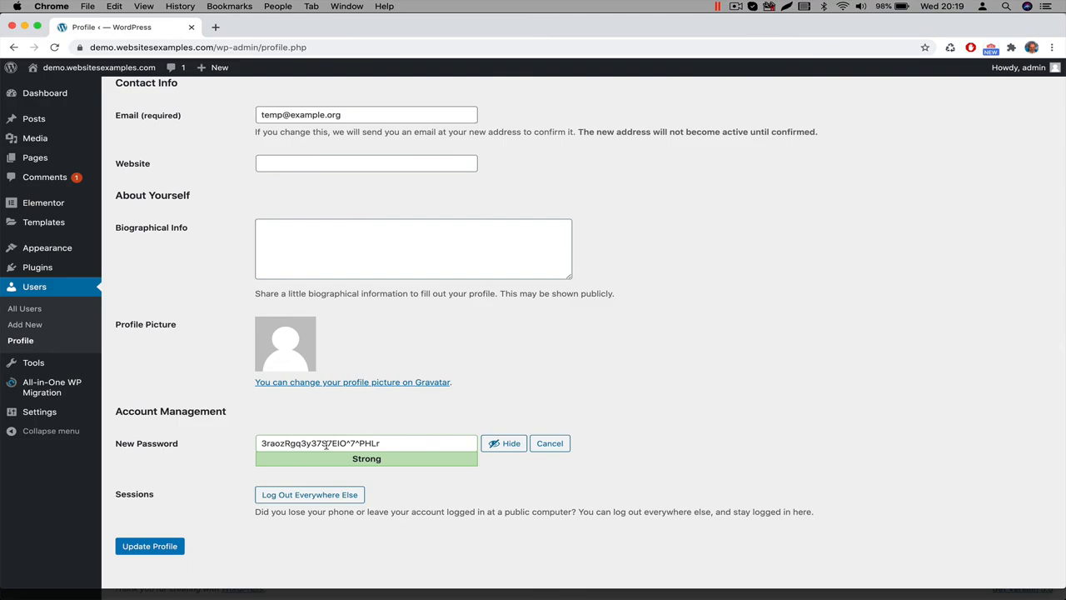
scroll("down", 3)
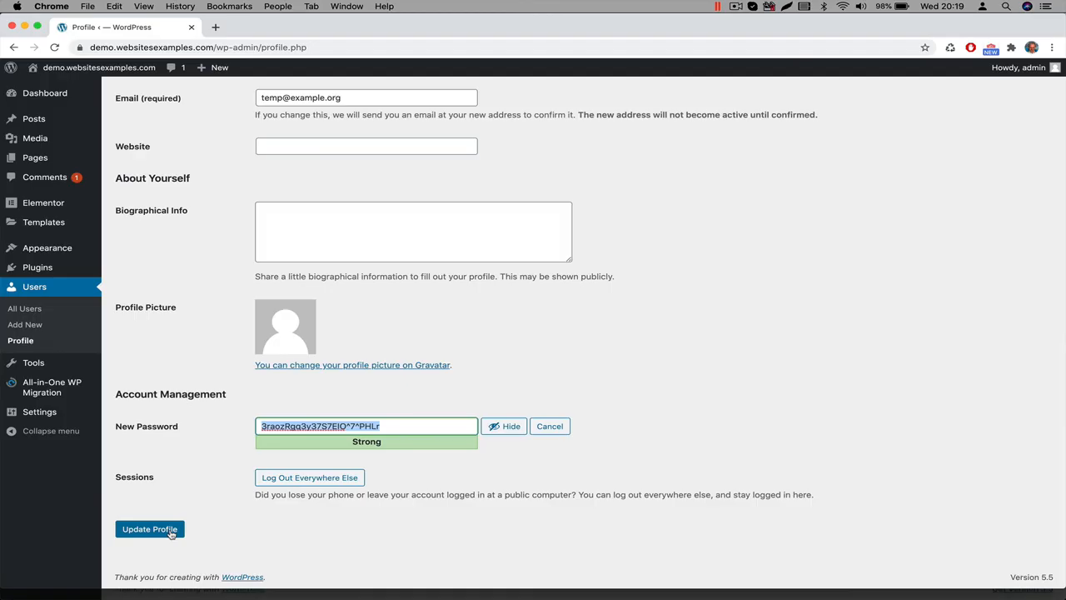
left_click(149, 529)
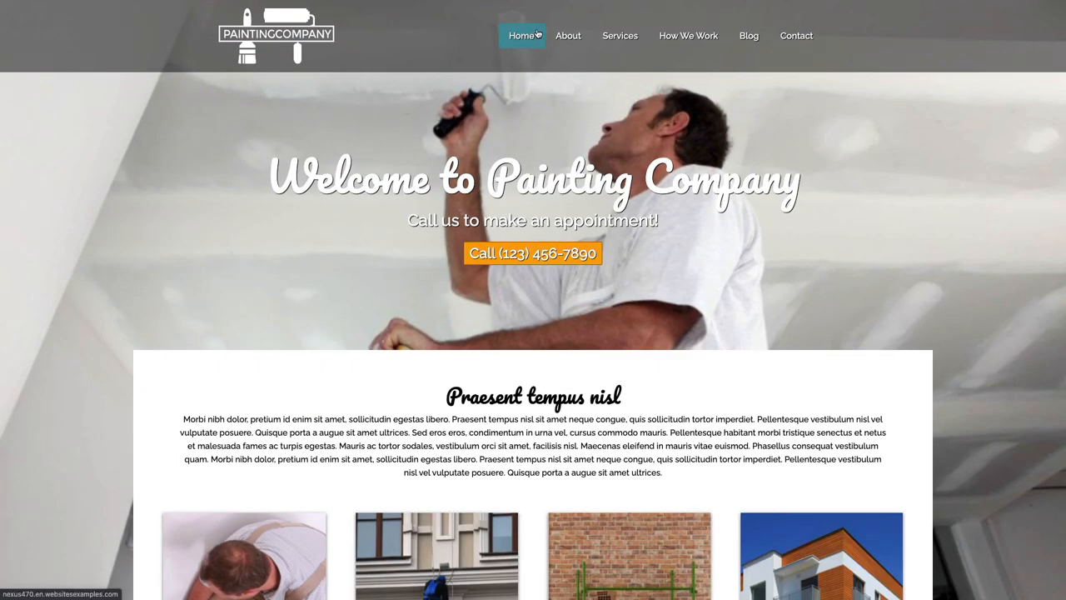
Step: Browse the Painting Company site menus, including the Services submenu's four service pages
left_click(619, 34)
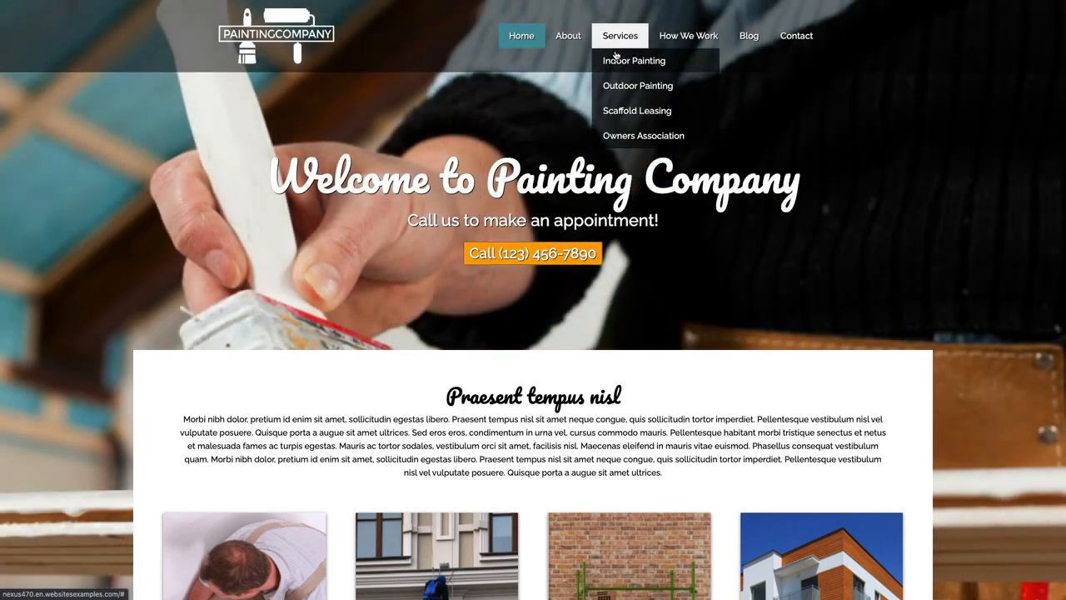
mouse_move(638, 86)
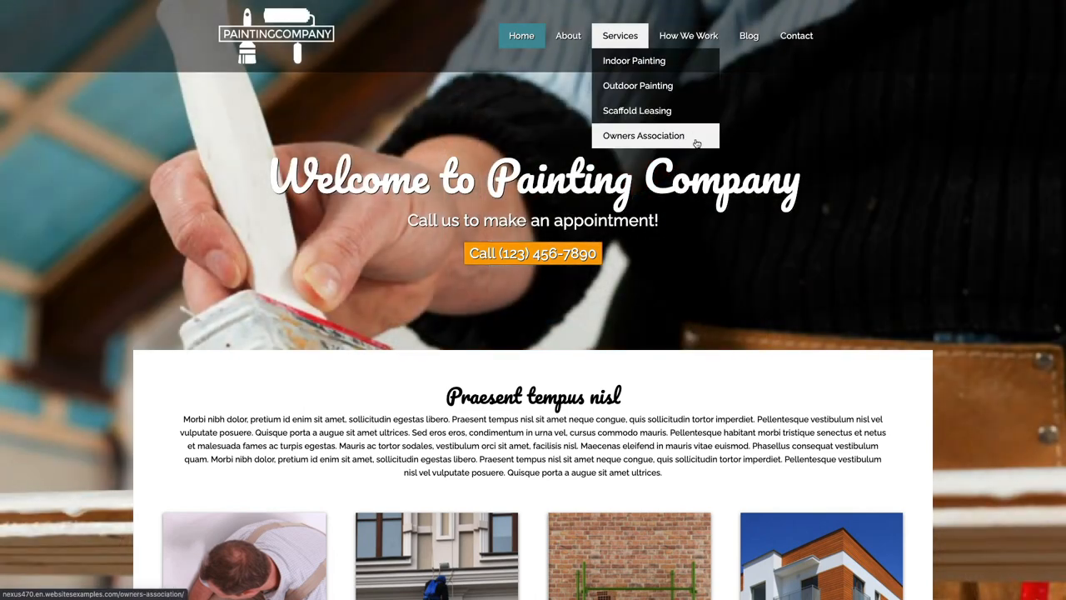
left_click(688, 36)
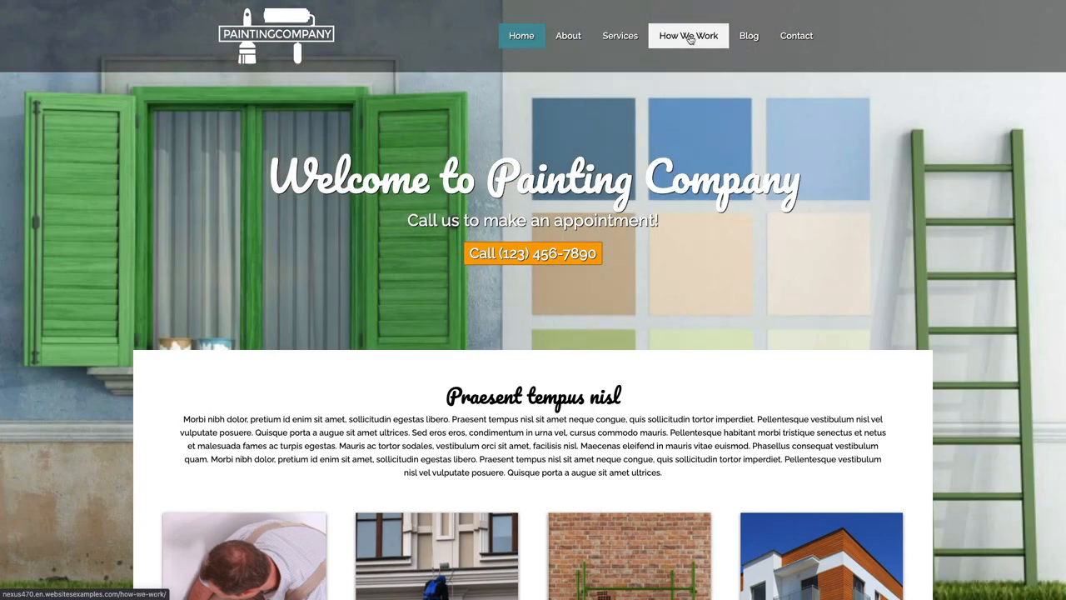